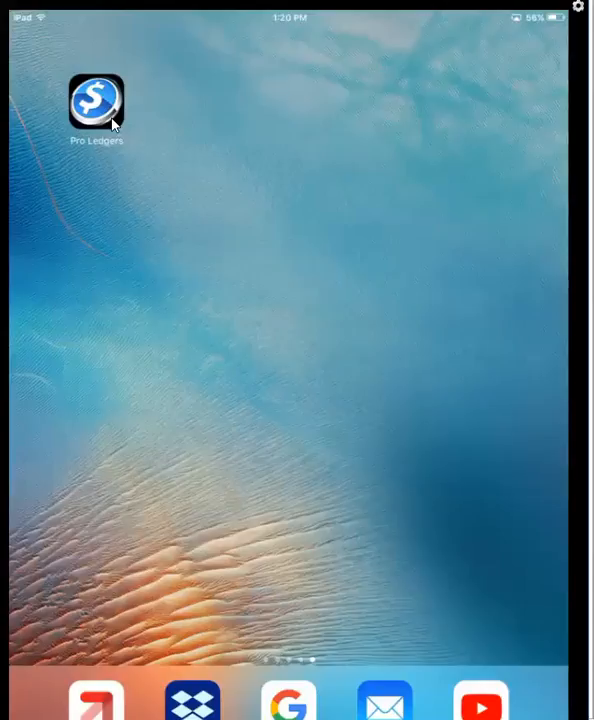
# Step: Launch Pro Ledgers from the iPad home screen
pyautogui.click(96, 103)
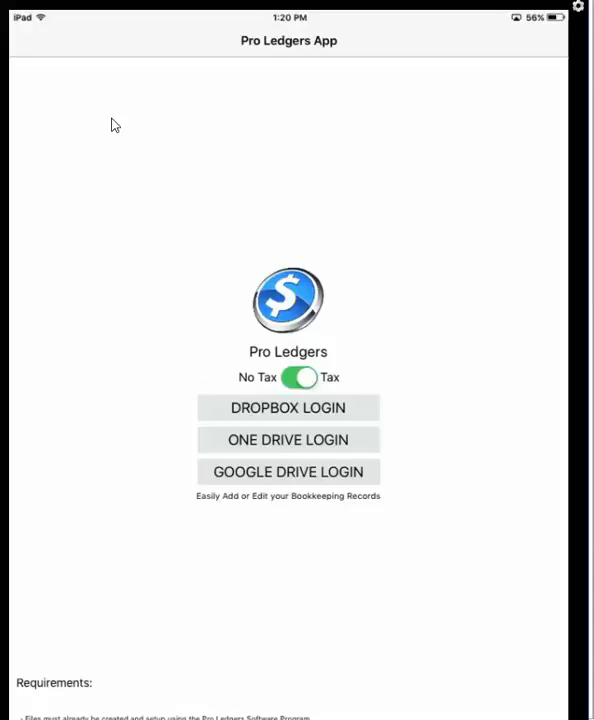
pyautogui.click(297, 377)
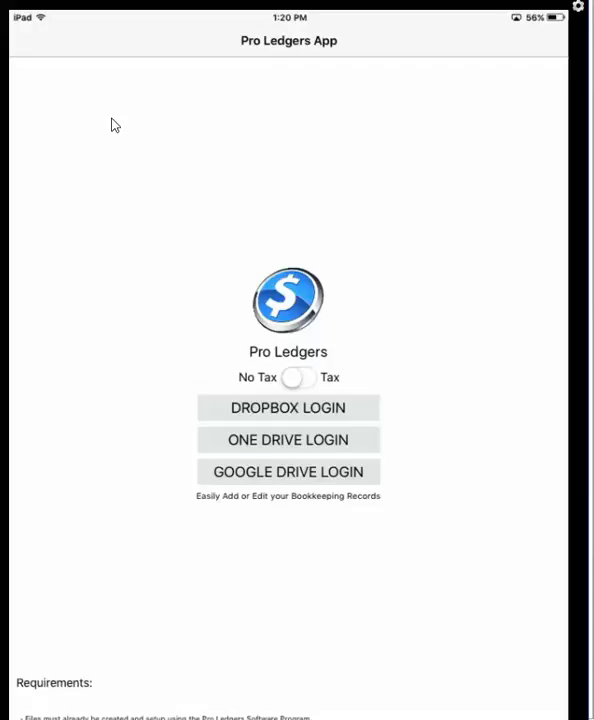
pyautogui.click(298, 377)
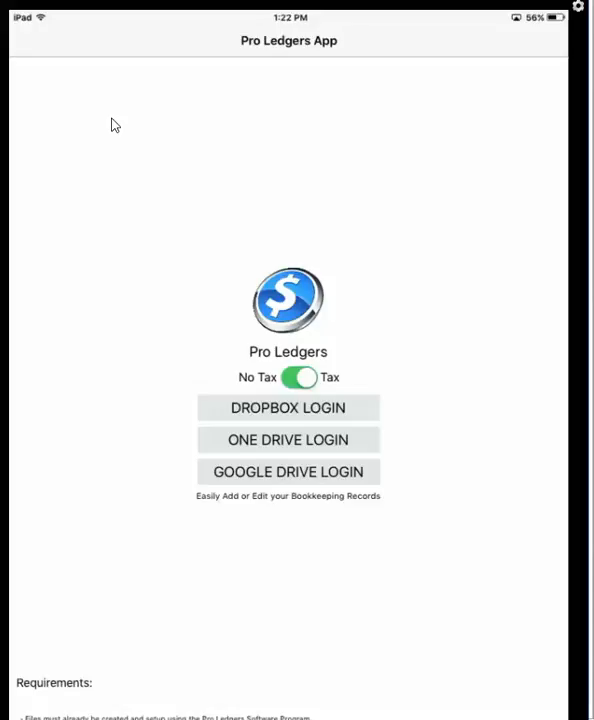
pyautogui.click(288, 407)
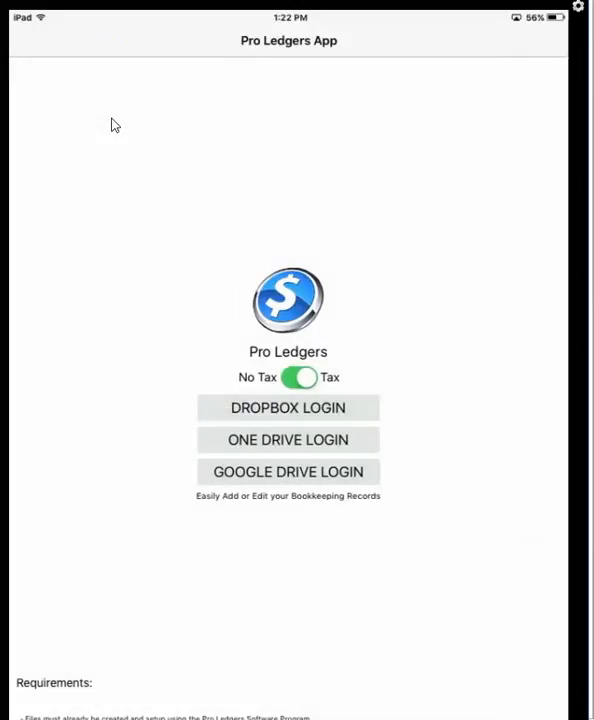
# Step: Sign in with a cloud login to list the stored ledgers, folders and 04 Esso gas.pdf
pyautogui.click(288, 407)
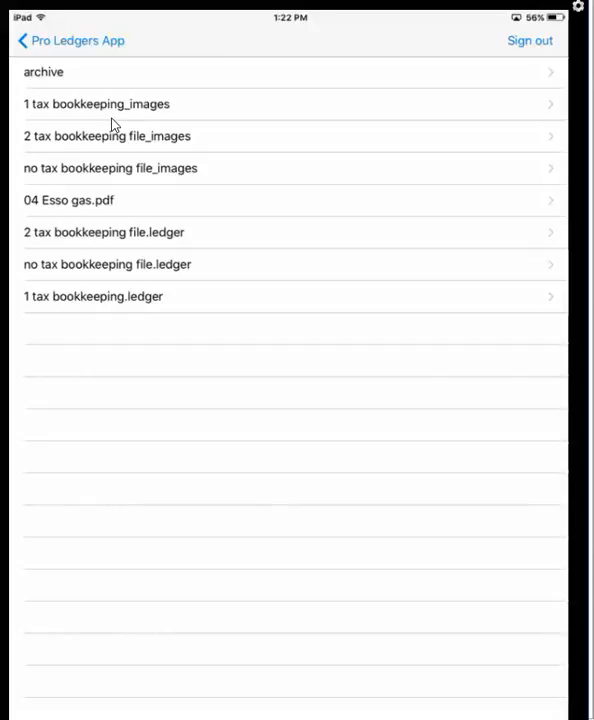
pyautogui.moveTo(475, 71)
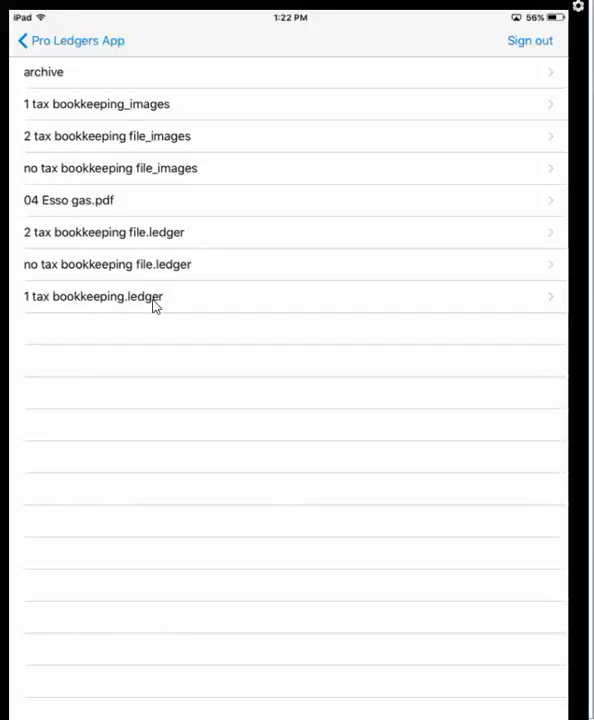
pyautogui.moveTo(177, 277)
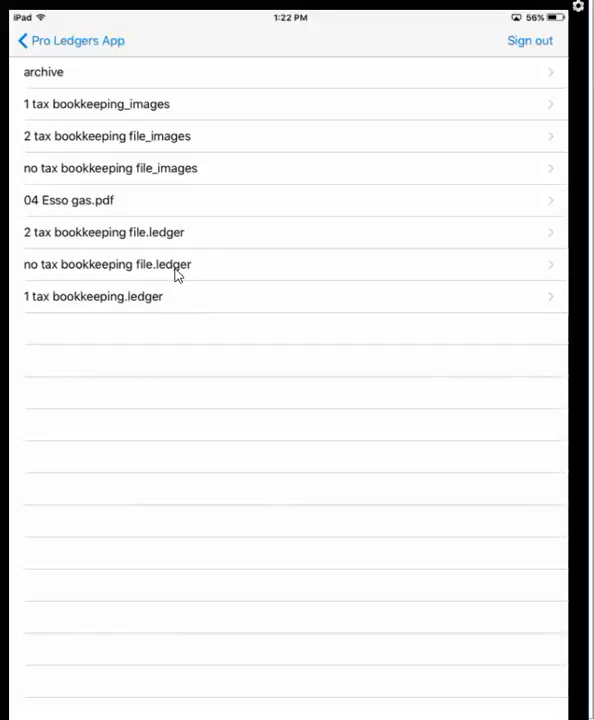
pyautogui.moveTo(170, 338)
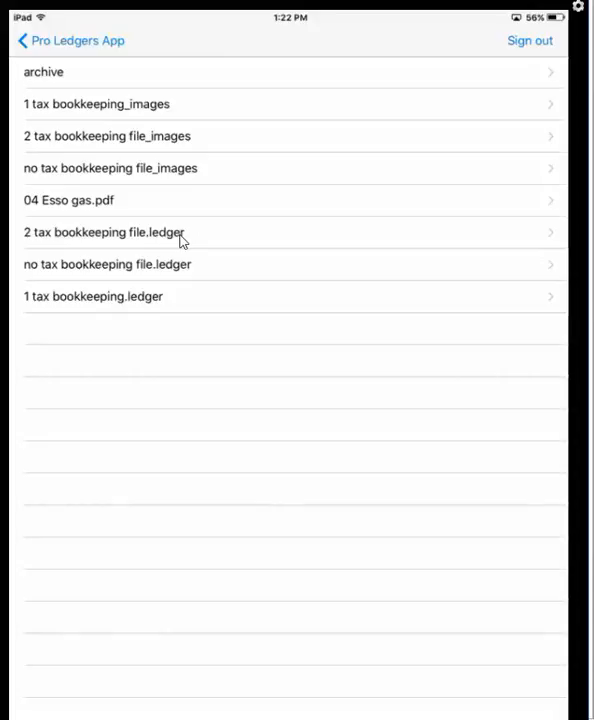
pyautogui.moveTo(150, 105)
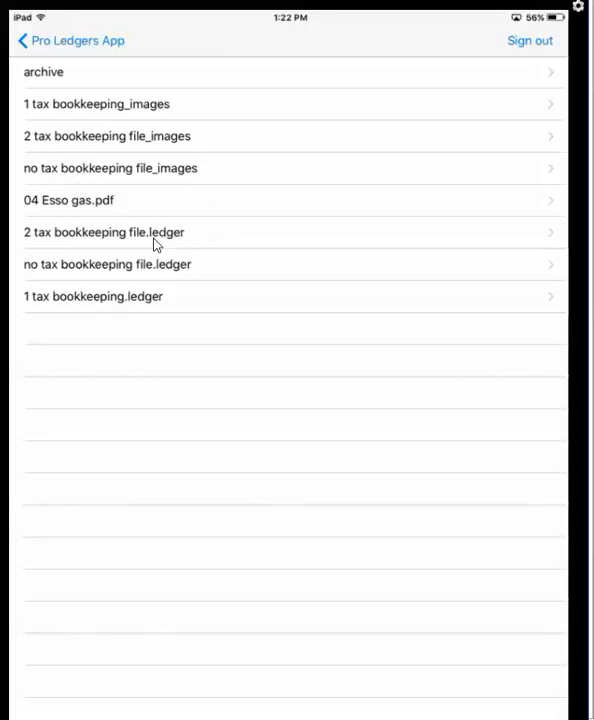
pyautogui.moveTo(168, 320)
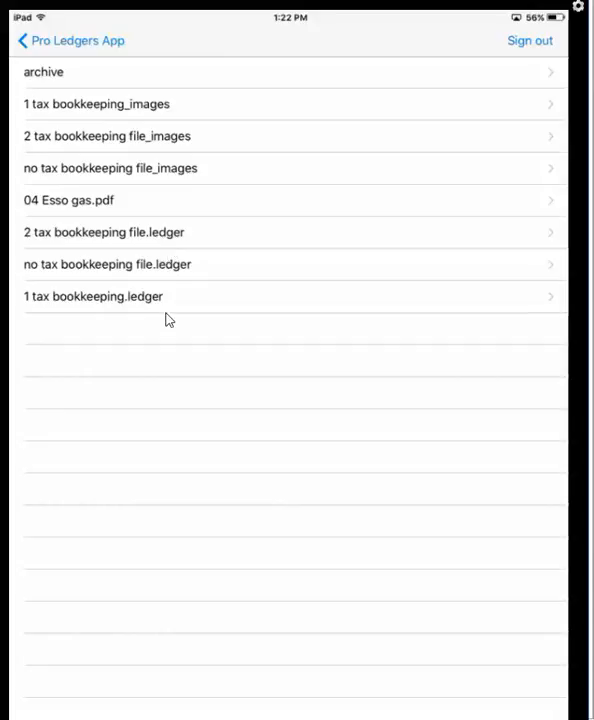
pyautogui.moveTo(150, 246)
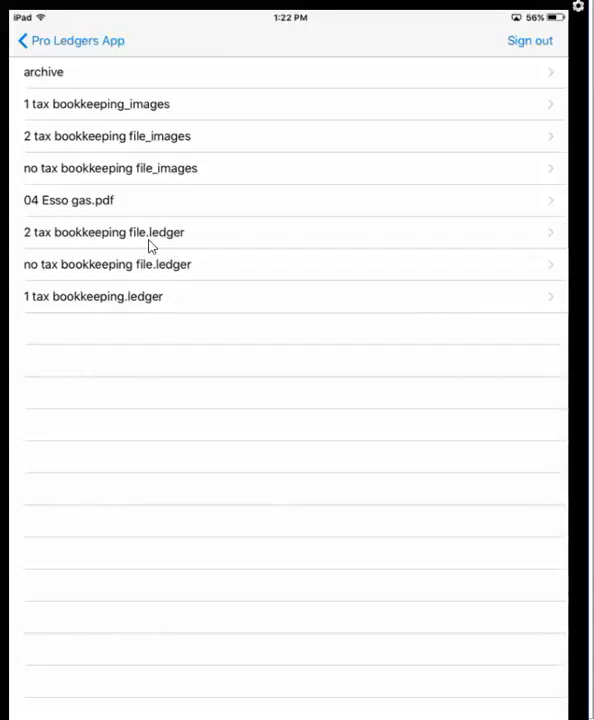
pyautogui.moveTo(157, 298)
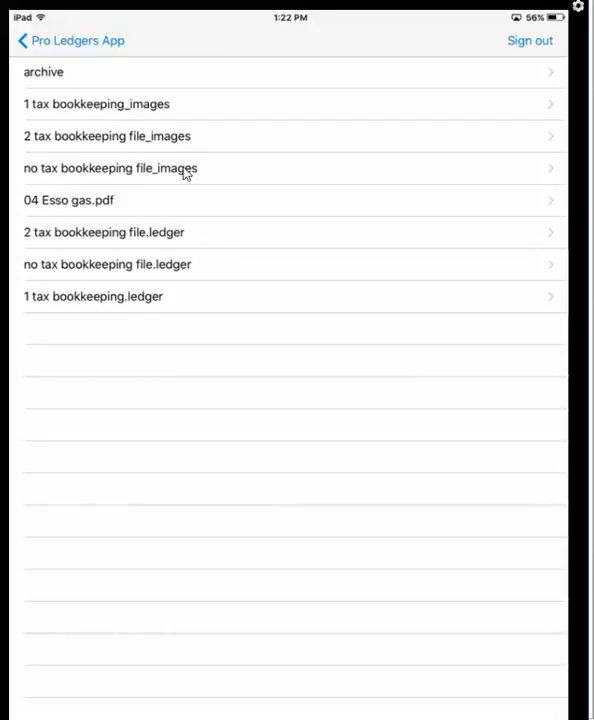
pyautogui.moveTo(173, 113)
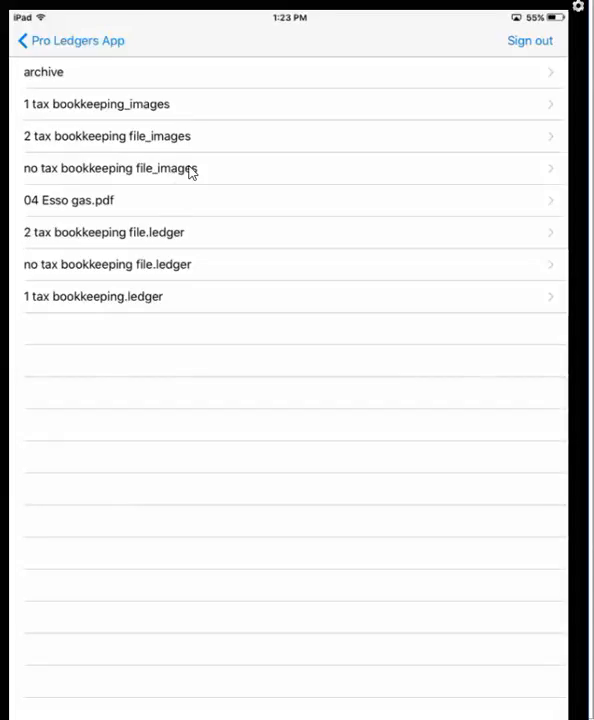
pyautogui.moveTo(166, 115)
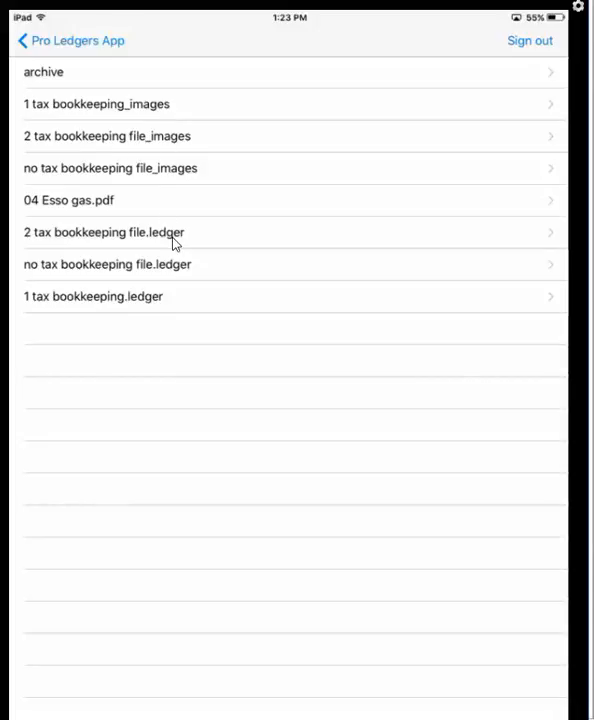
pyautogui.moveTo(193, 140)
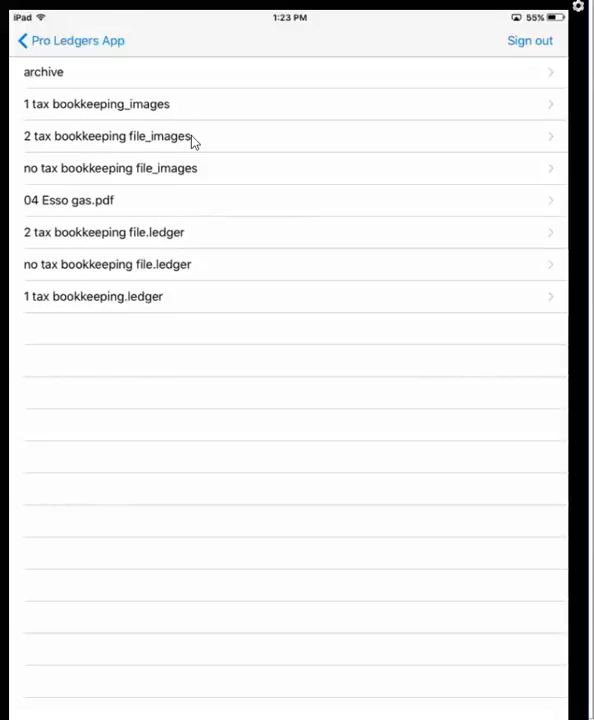
pyautogui.moveTo(221, 161)
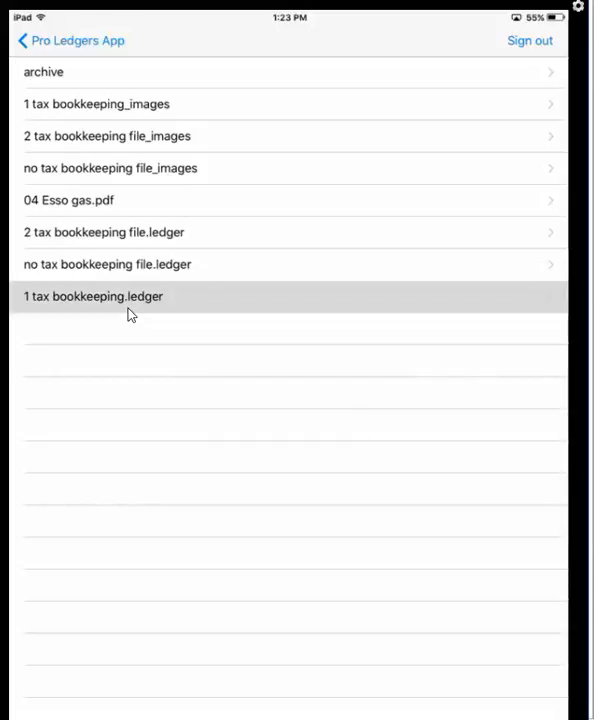
# Step: Open 1 tax bookkeeping.ledger and scroll through its transaction records
pyautogui.click(94, 296)
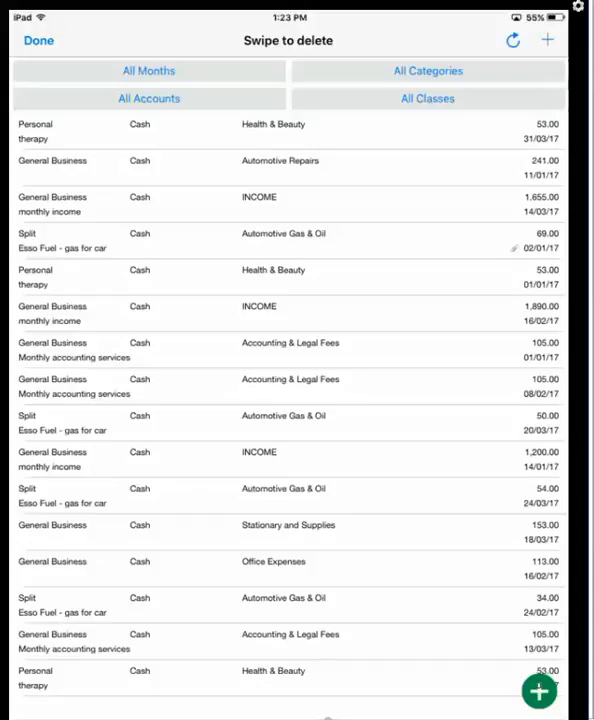
pyautogui.scroll(-3)
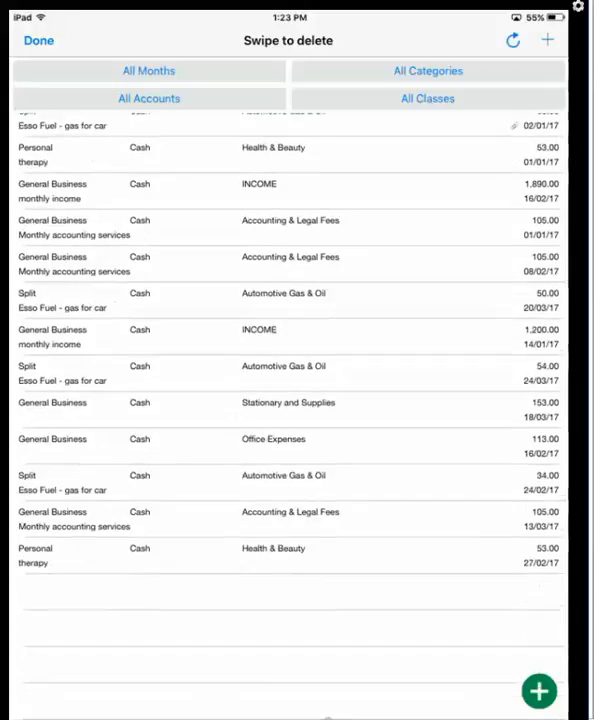
pyautogui.scroll(-3)
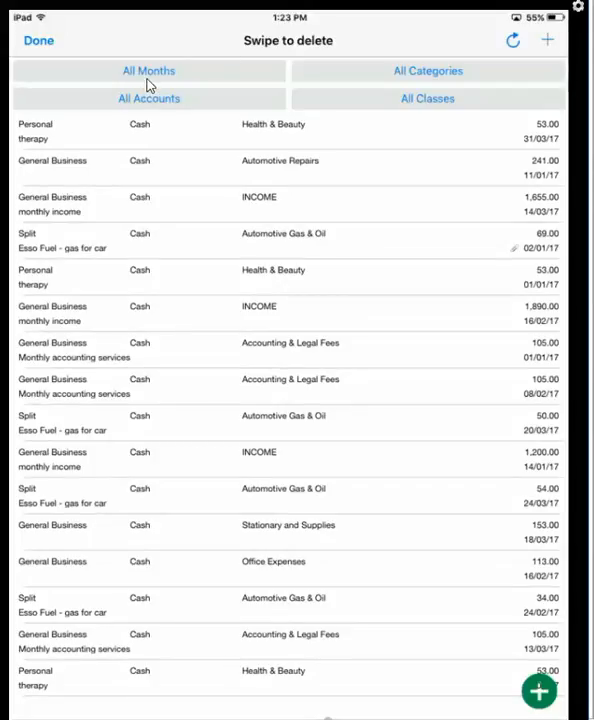
pyautogui.moveTo(409, 126)
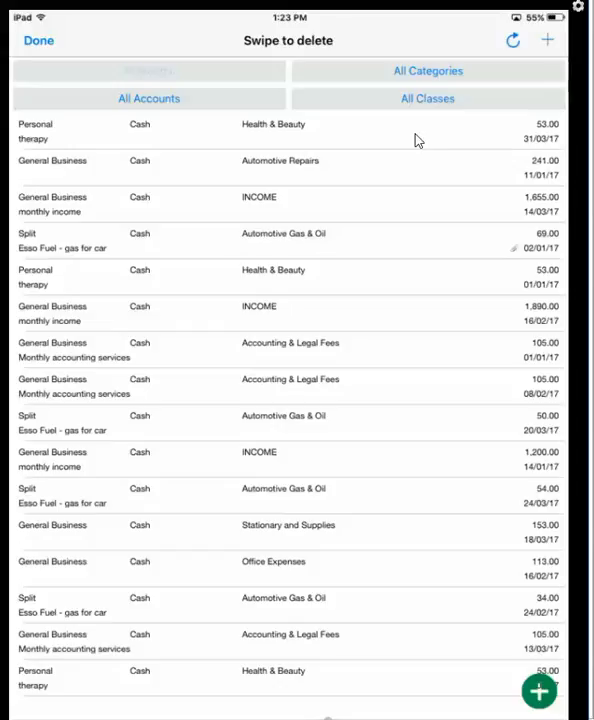
pyautogui.click(148, 70)
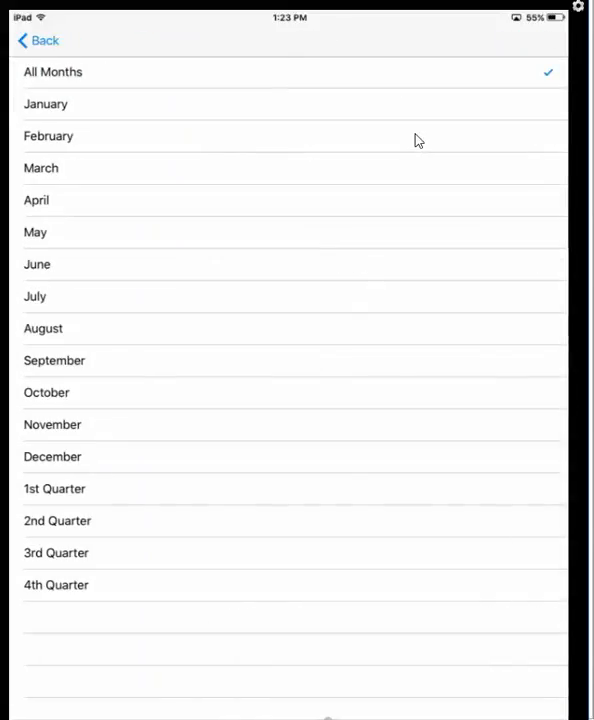
pyautogui.click(46, 104)
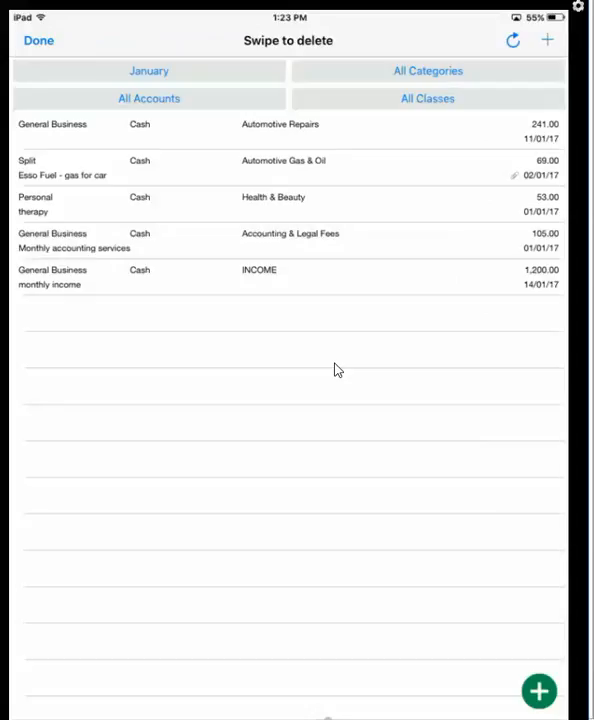
pyautogui.click(148, 98)
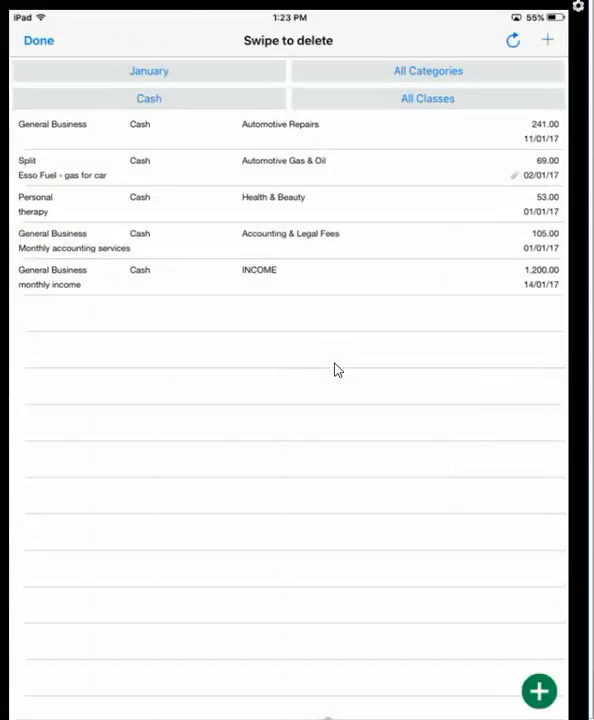
pyautogui.click(148, 98)
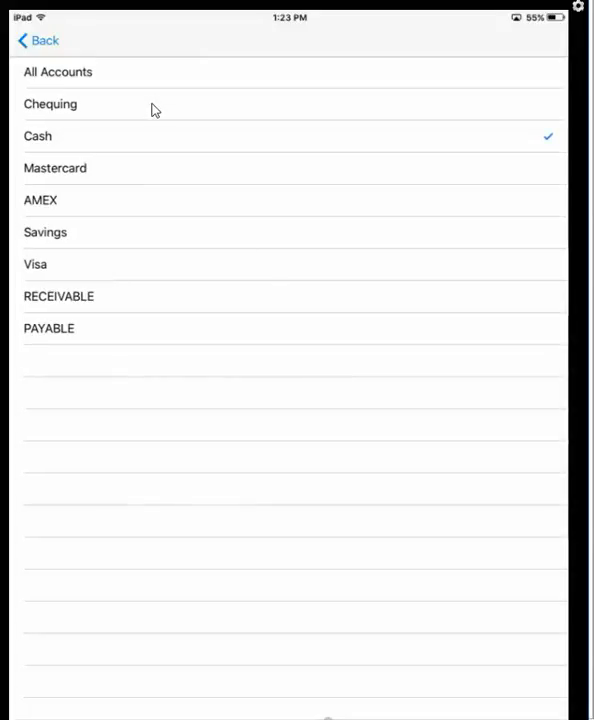
pyautogui.click(37, 135)
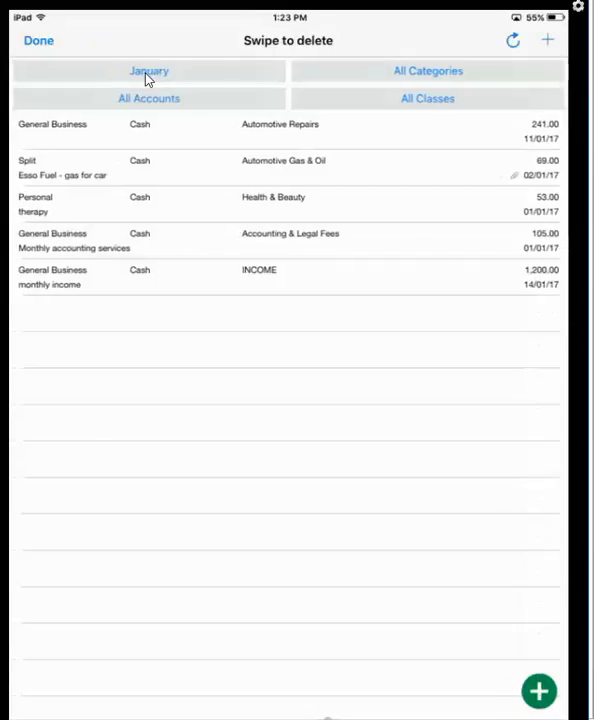
pyautogui.click(148, 71)
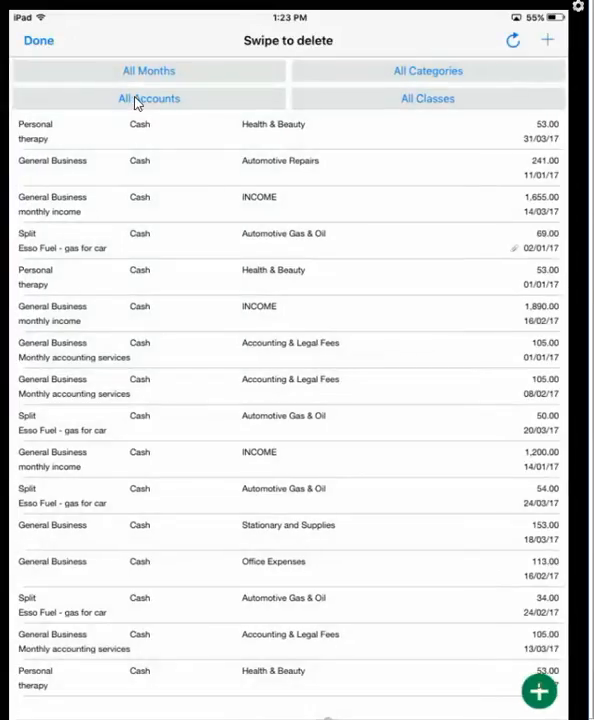
pyautogui.click(427, 70)
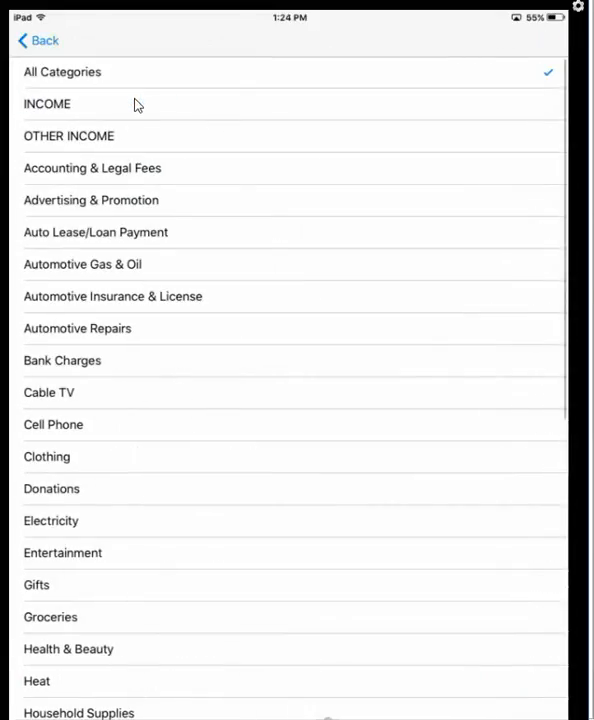
pyautogui.click(82, 264)
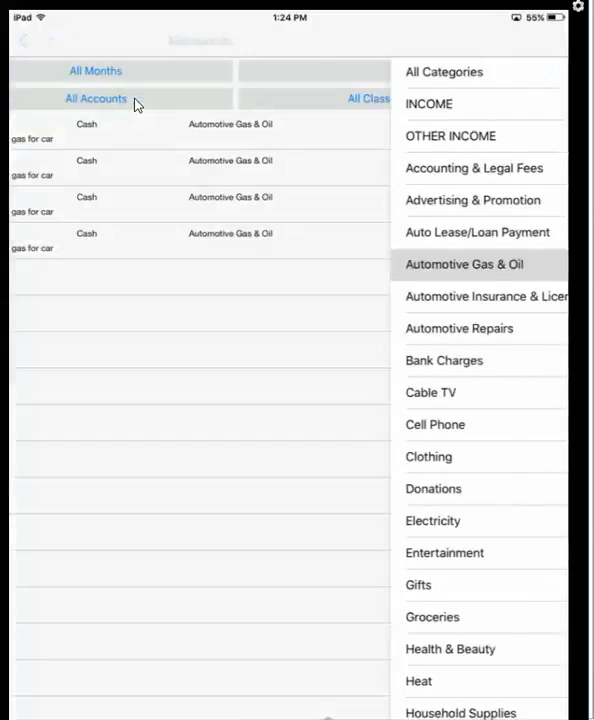
pyautogui.click(463, 264)
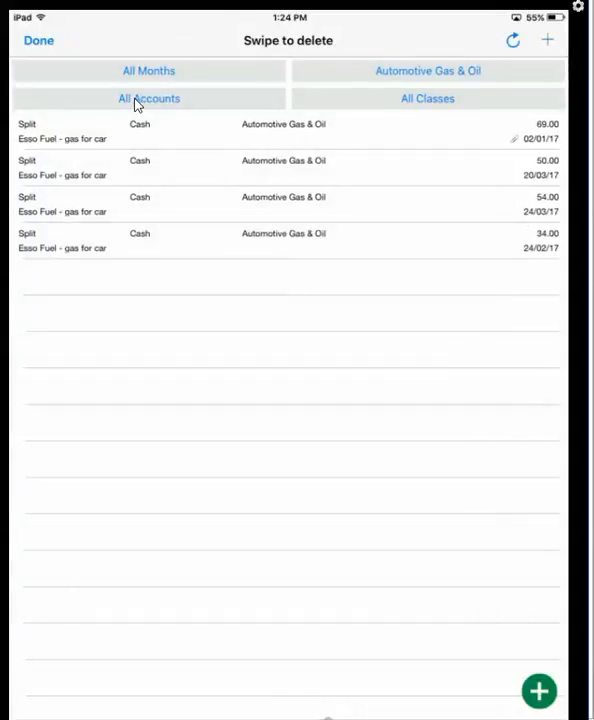
pyautogui.click(427, 98)
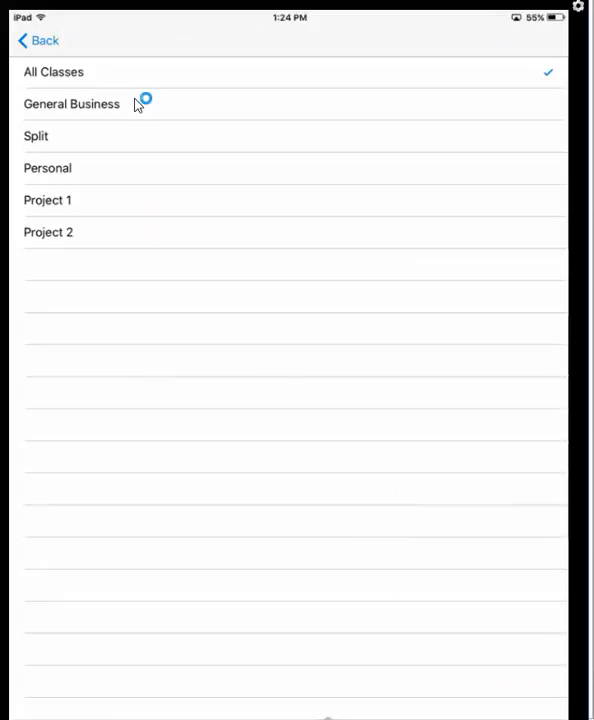
pyautogui.click(71, 103)
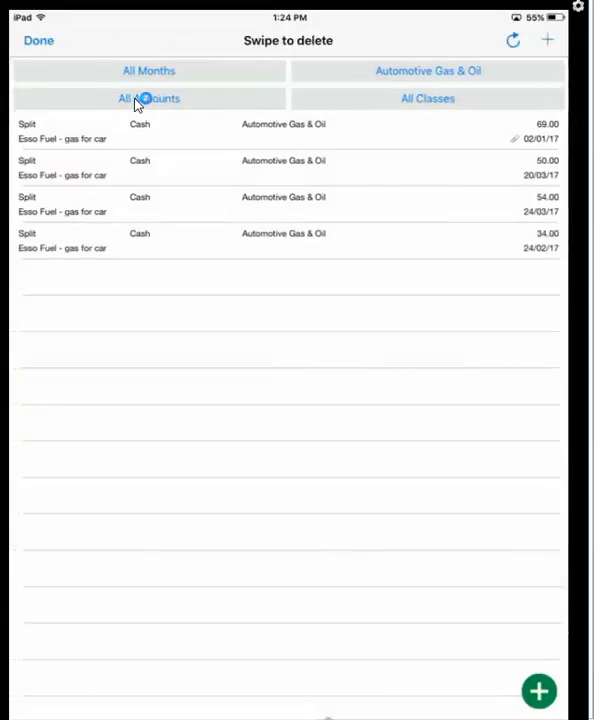
pyautogui.click(427, 70)
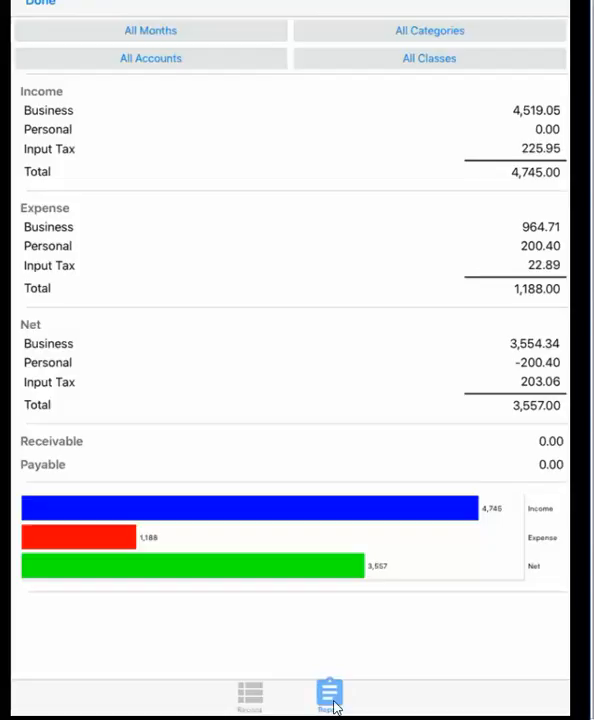
# Step: Review the income and expense report's All Months picker, then return to all records
pyautogui.click(249, 695)
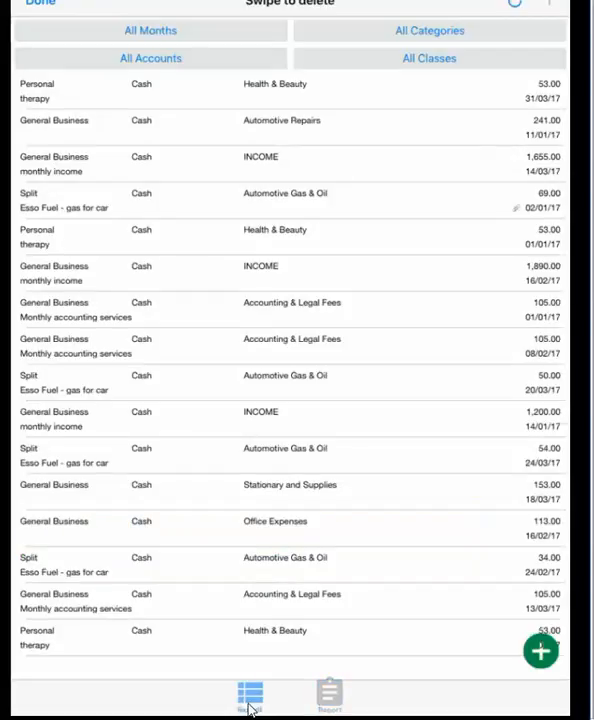
pyautogui.click(329, 693)
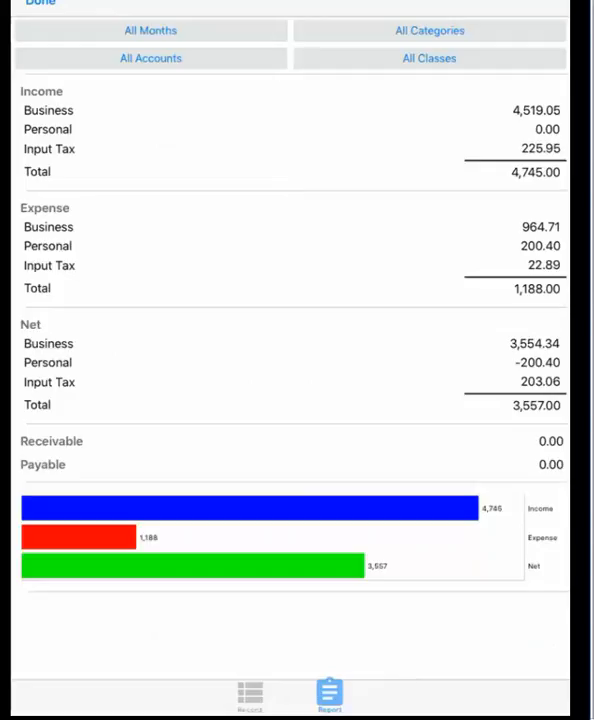
pyautogui.click(150, 30)
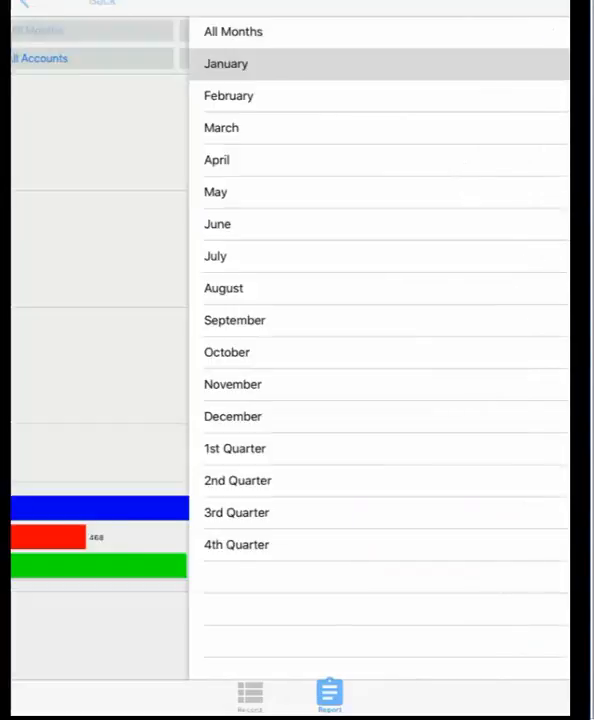
pyautogui.click(226, 63)
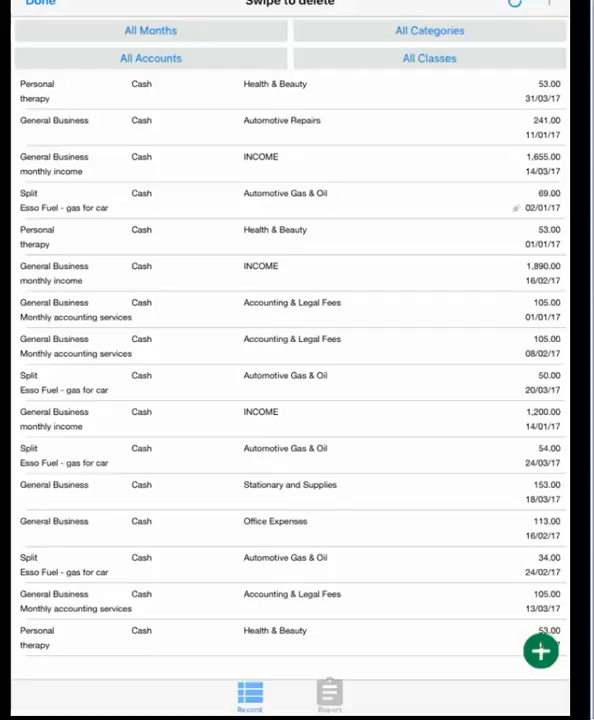
pyautogui.moveTo(190, 200)
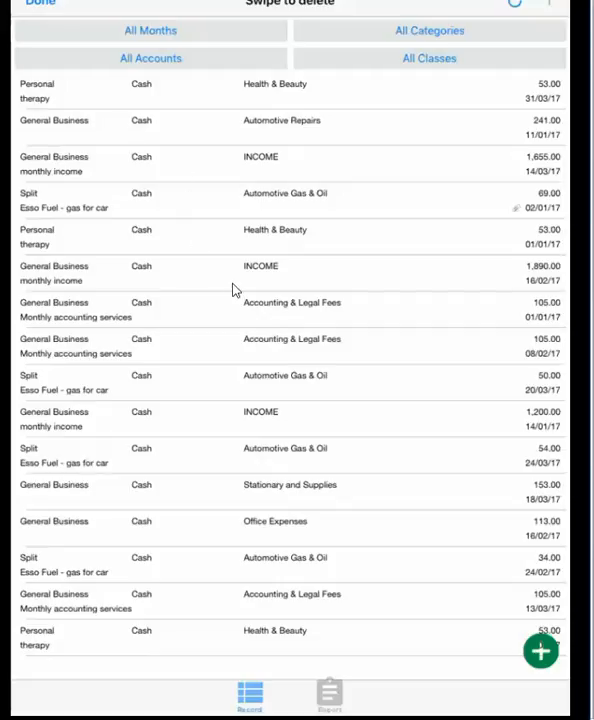
pyautogui.moveTo(345, 220)
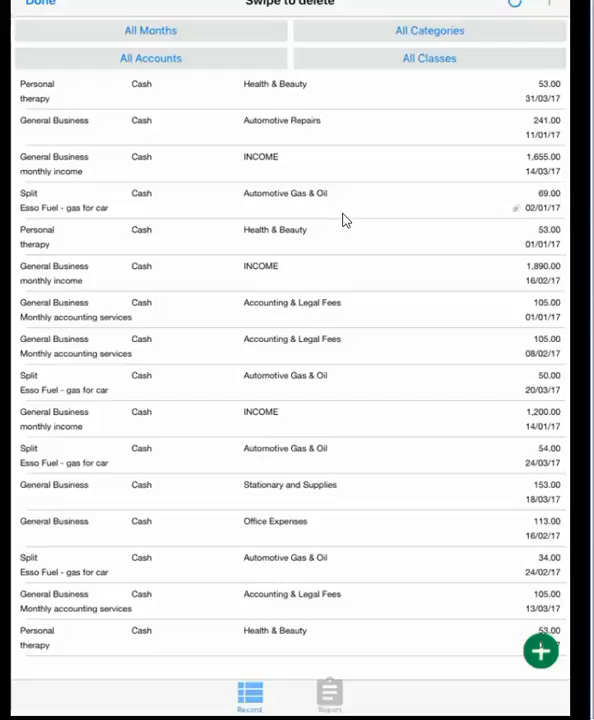
pyautogui.moveTo(362, 210)
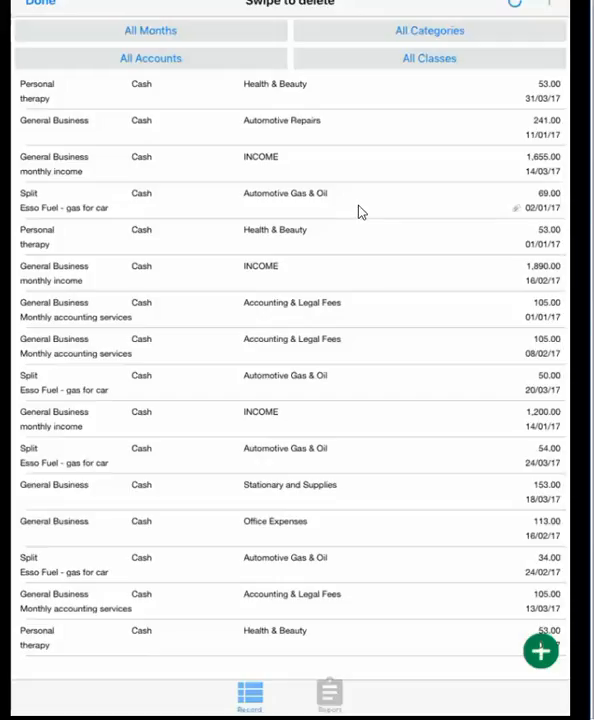
pyautogui.moveTo(517, 217)
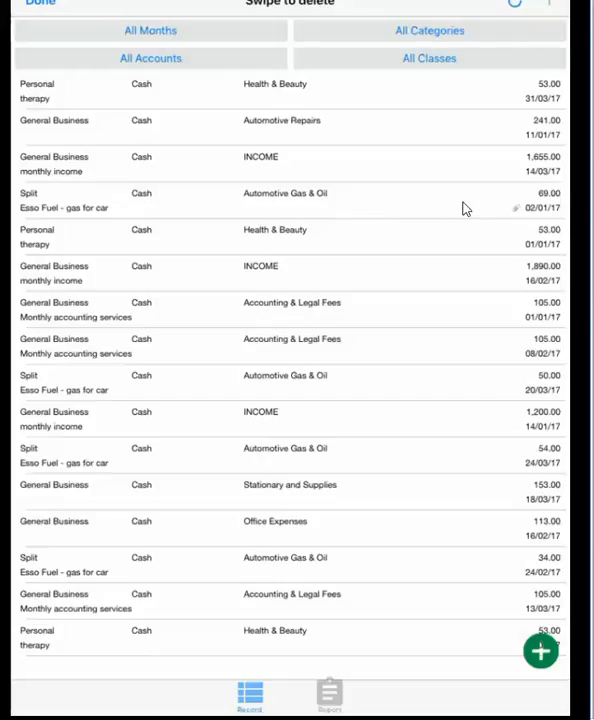
pyautogui.moveTo(320, 360)
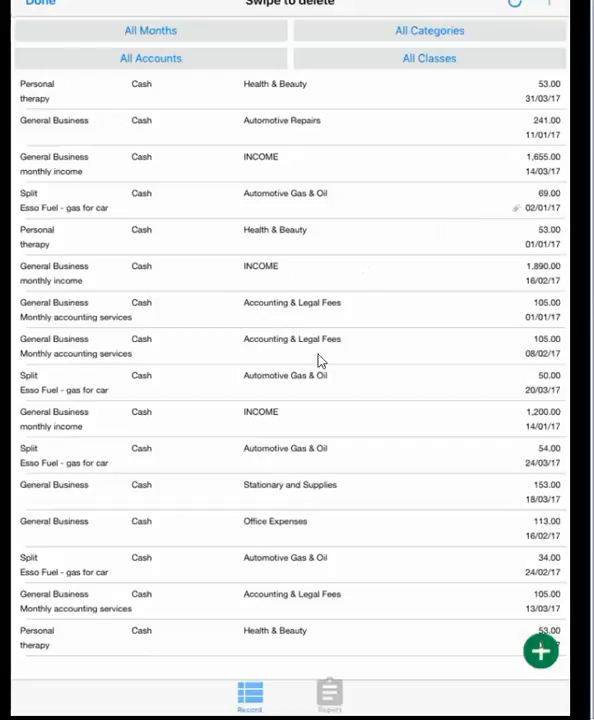
pyautogui.moveTo(282, 385)
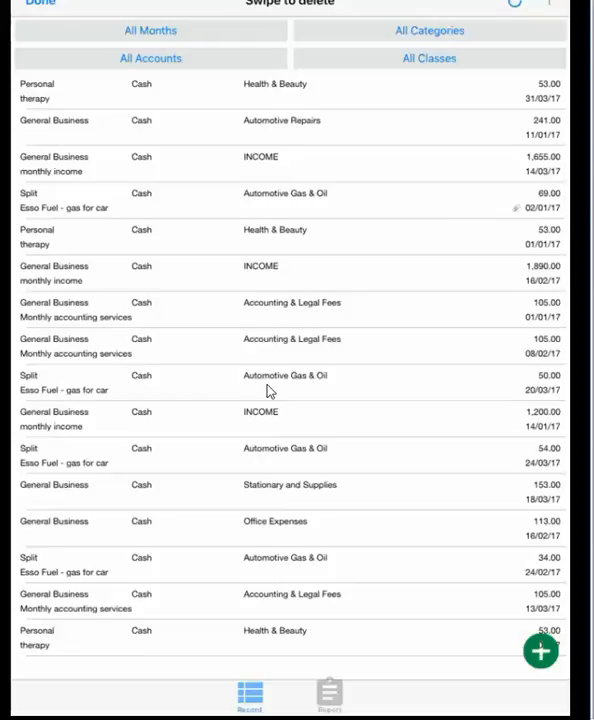
# Step: Open the 20/03/17 Esso Fuel record (50.00) and view its receipt list
pyautogui.click(270, 383)
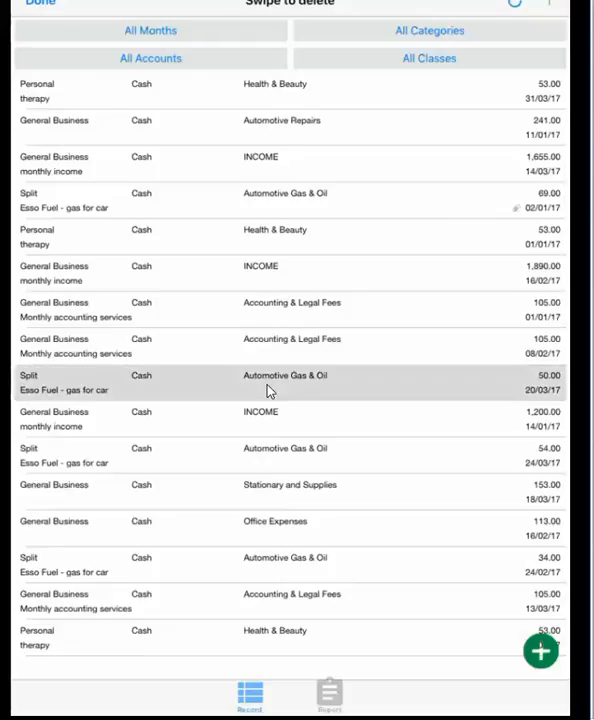
pyautogui.click(290, 383)
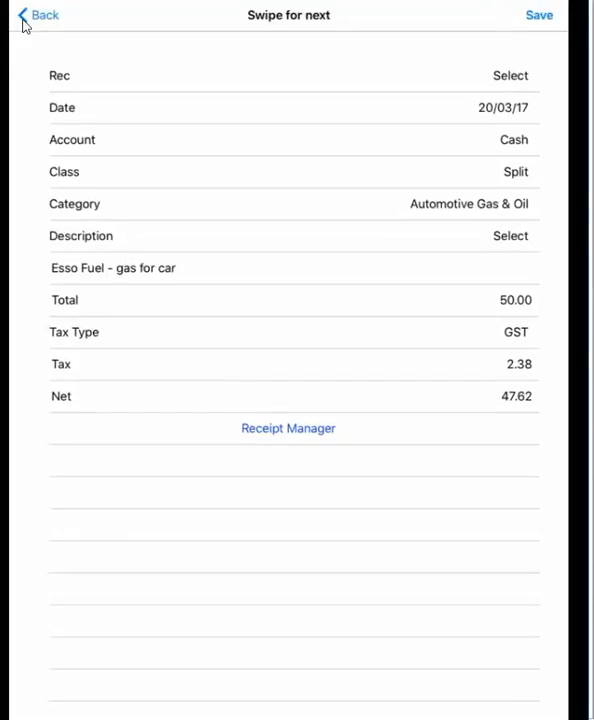
pyautogui.moveTo(460, 48)
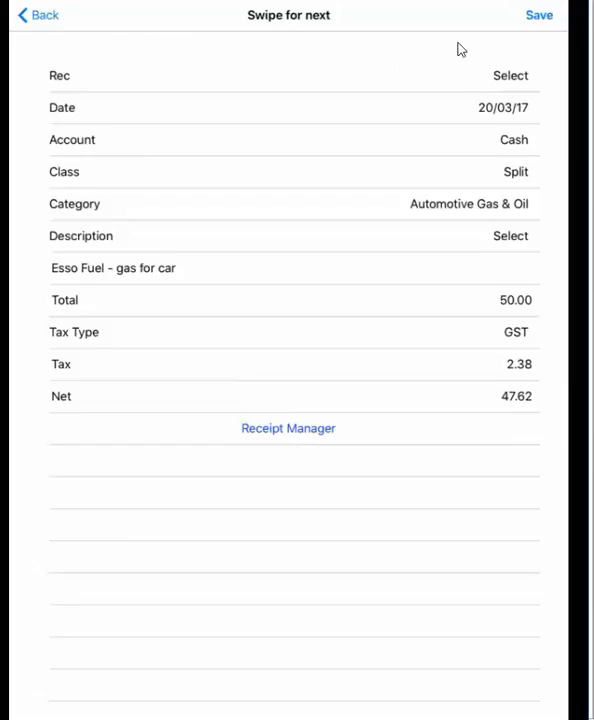
pyautogui.moveTo(242, 104)
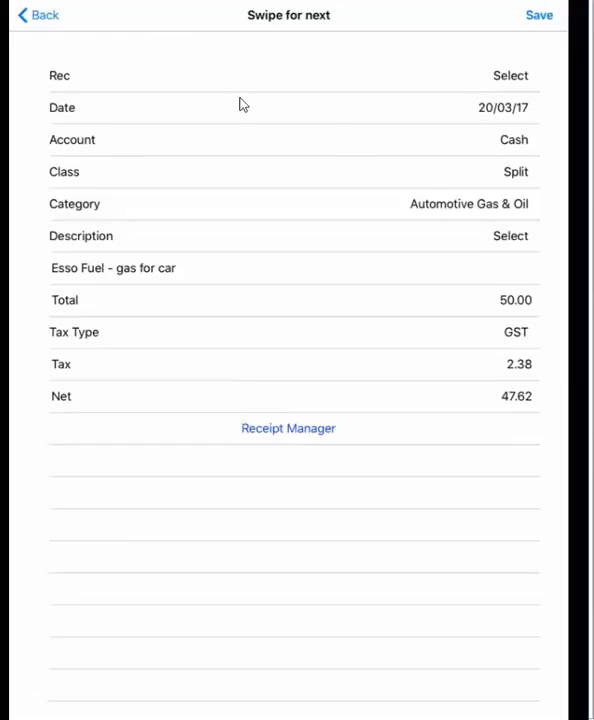
pyautogui.moveTo(330, 375)
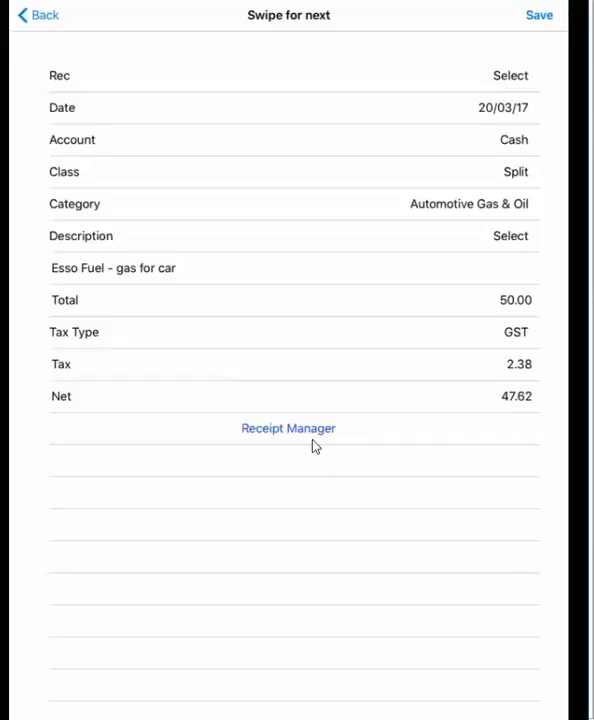
pyautogui.moveTo(311, 481)
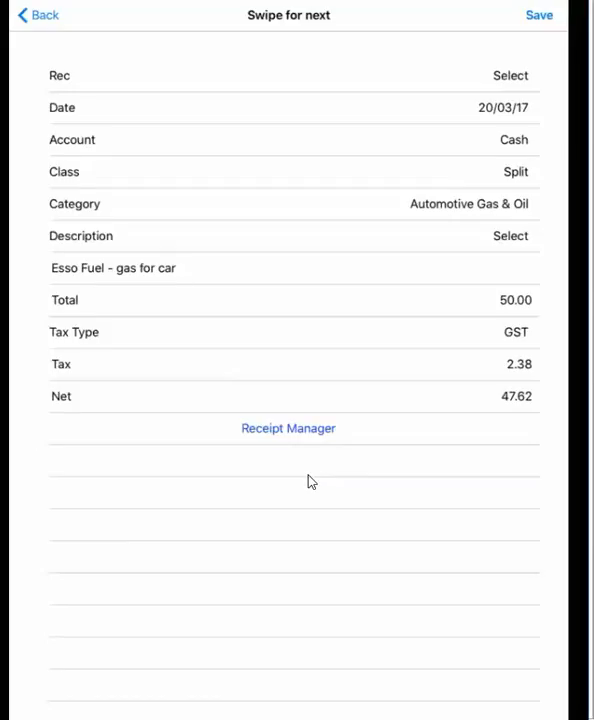
pyautogui.click(539, 15)
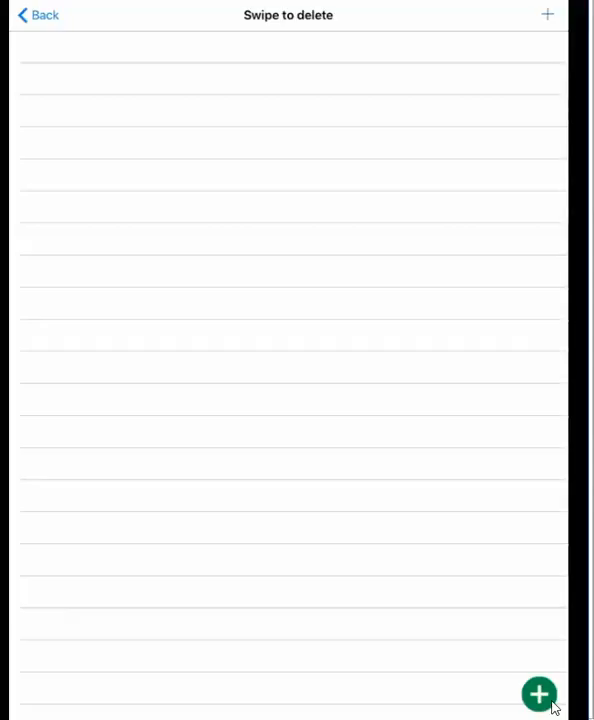
# Step: Start a new receipt attachment to show the iCloud, Drive and Dropbox sources
pyautogui.click(539, 694)
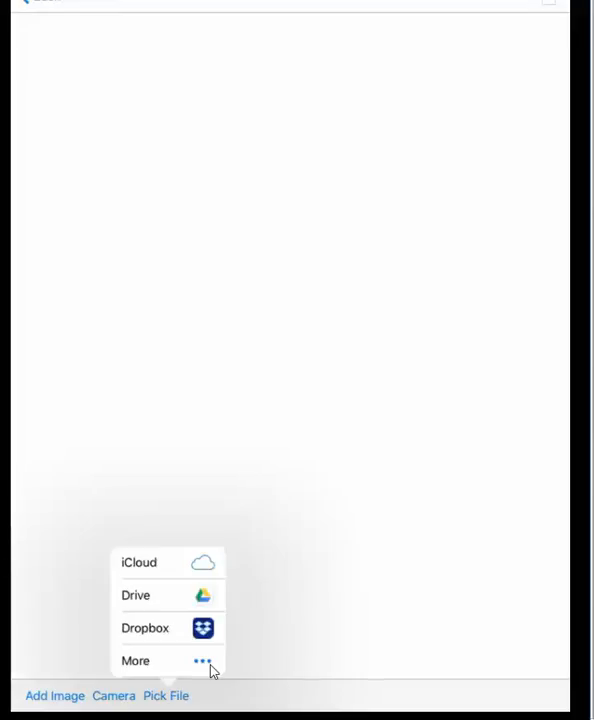
# Step: Attach 04 Esso gas.pdf from Google Drive as the fuel record's receipt
pyautogui.click(135, 595)
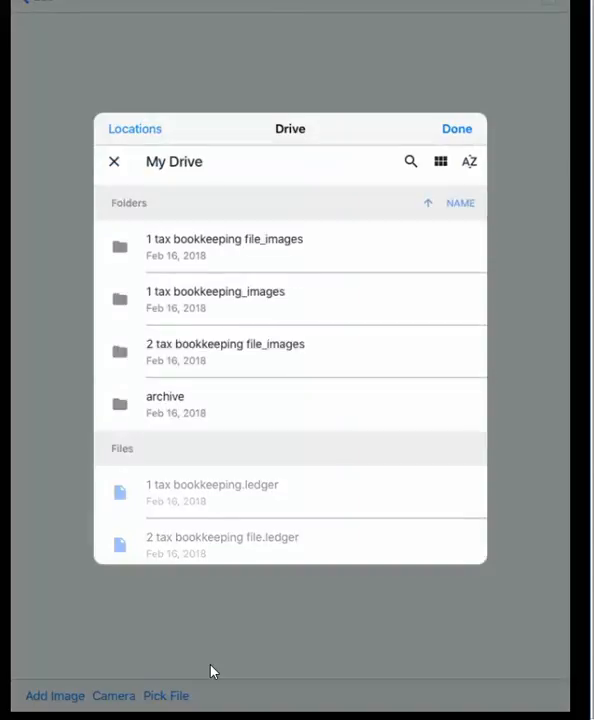
pyautogui.scroll(-3)
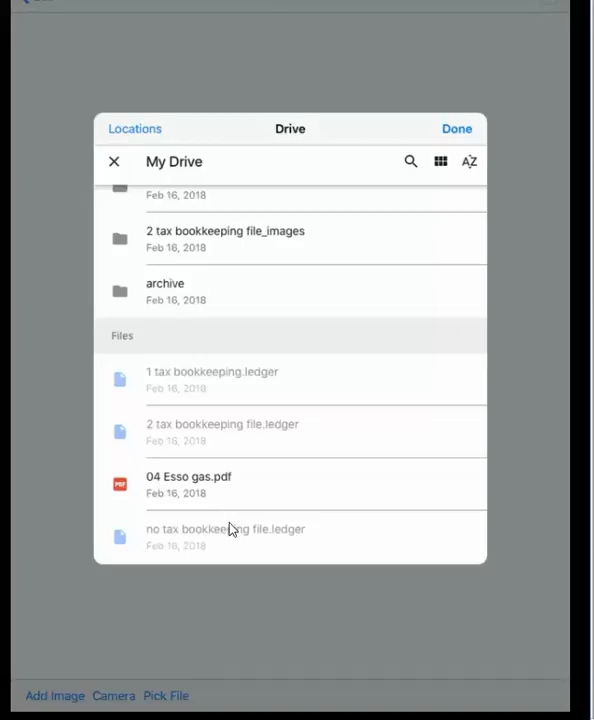
pyautogui.click(188, 484)
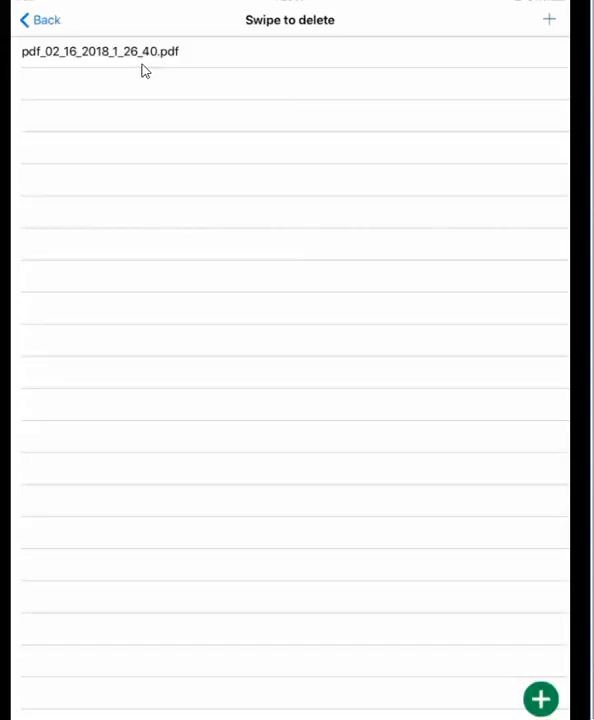
pyautogui.moveTo(160, 172)
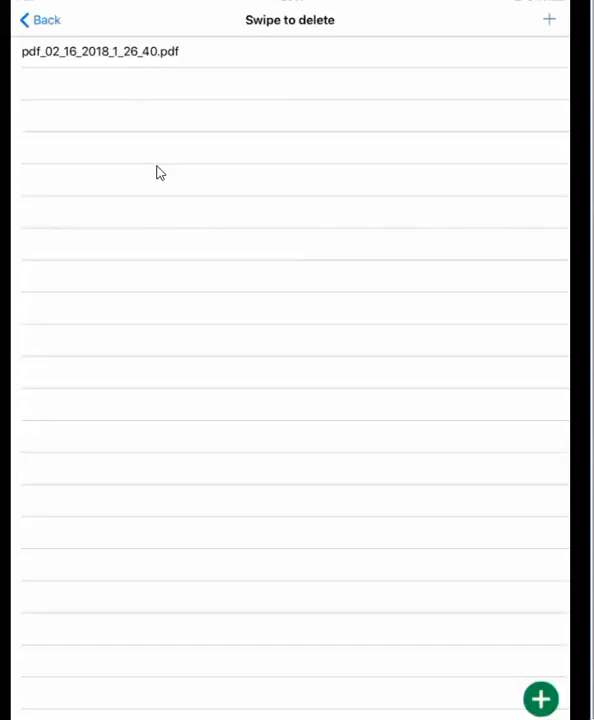
pyautogui.moveTo(130, 57)
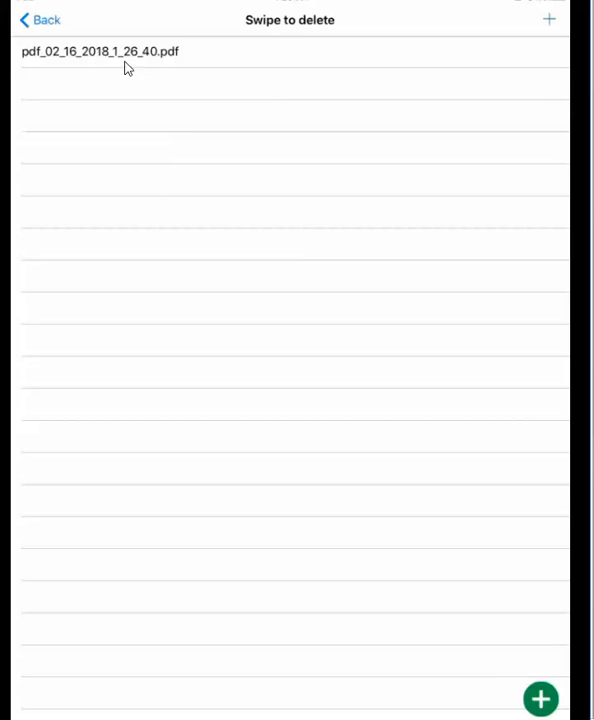
# Step: View the attached PDF receipt and return to the 20/03/17 fuel record's details
pyautogui.click(100, 51)
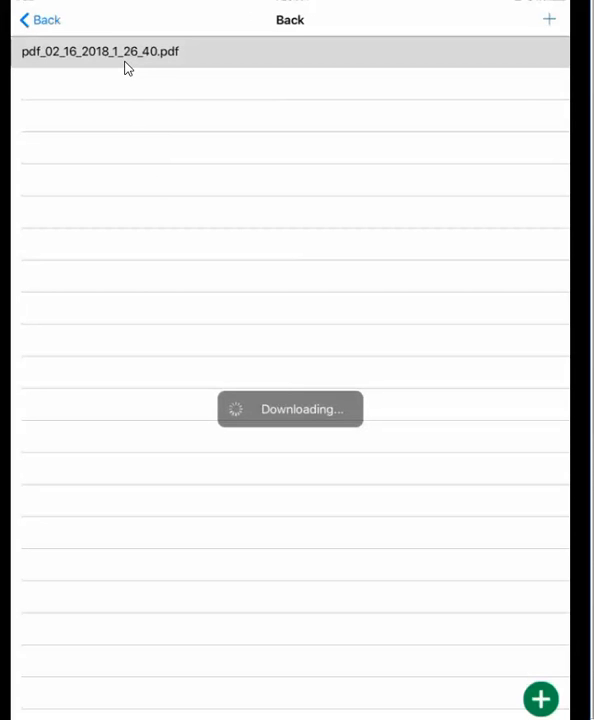
pyautogui.click(99, 51)
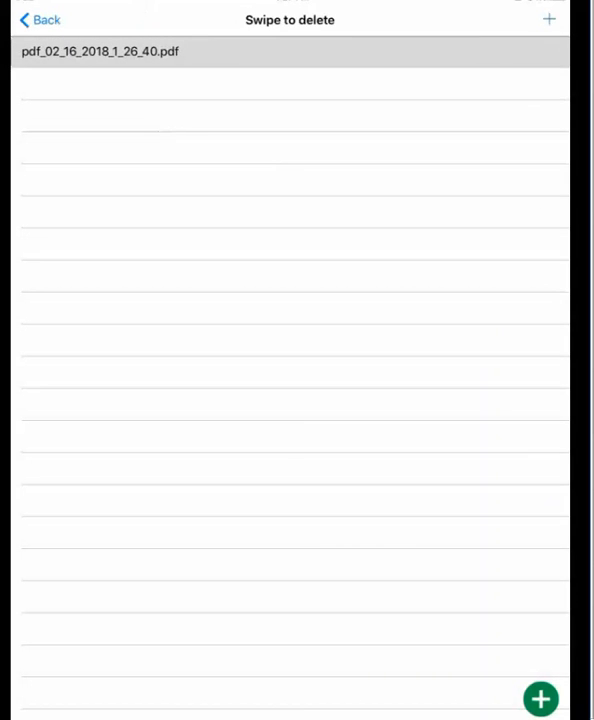
pyautogui.click(100, 51)
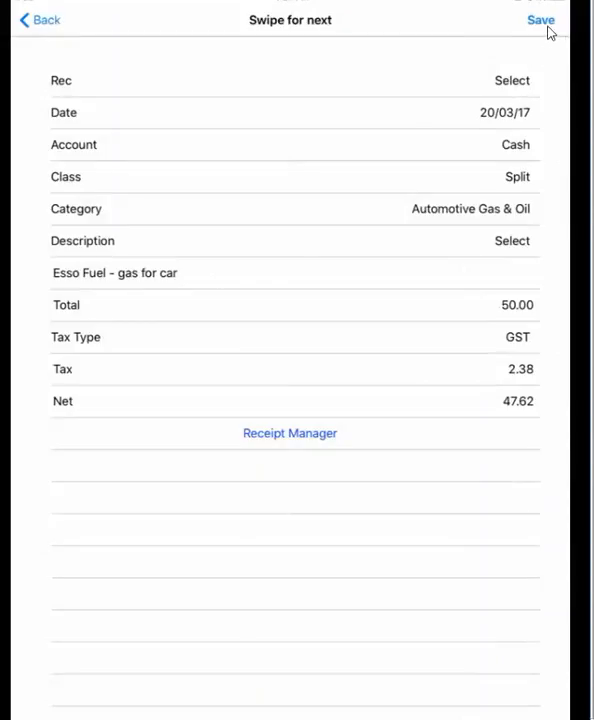
# Step: Save the 20/03/17 Esso fuel record with its attached receipt
pyautogui.click(540, 20)
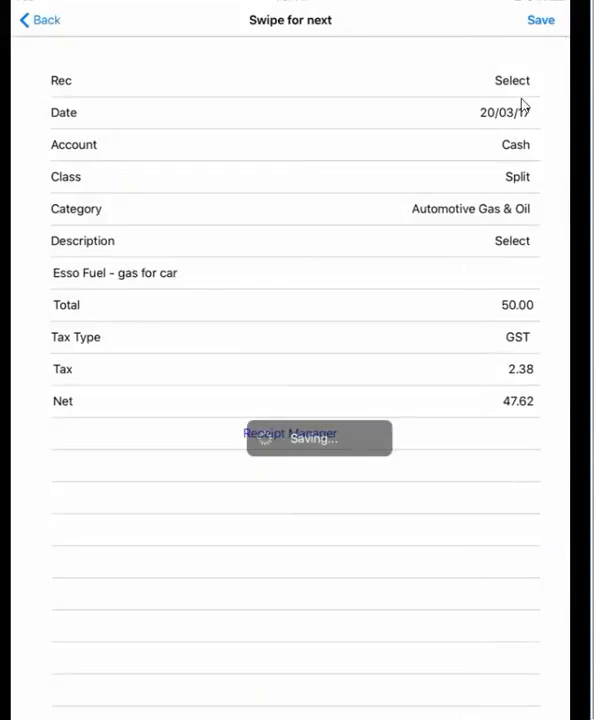
pyautogui.click(540, 19)
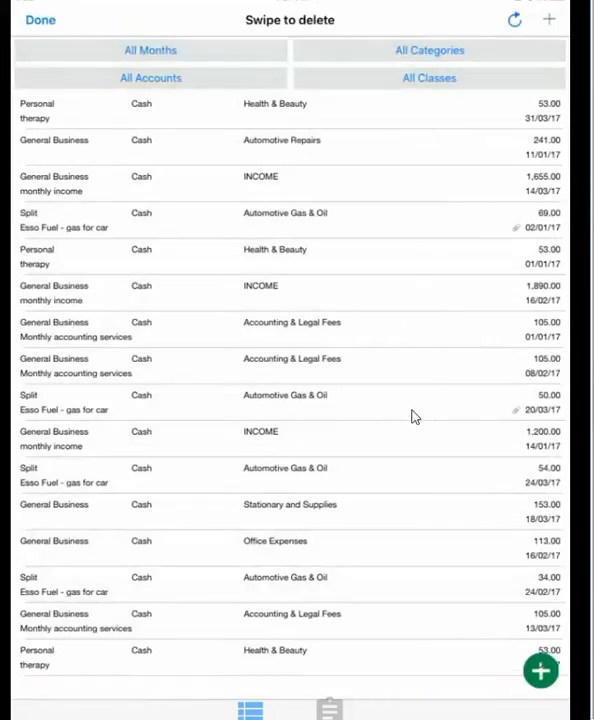
pyautogui.moveTo(363, 403)
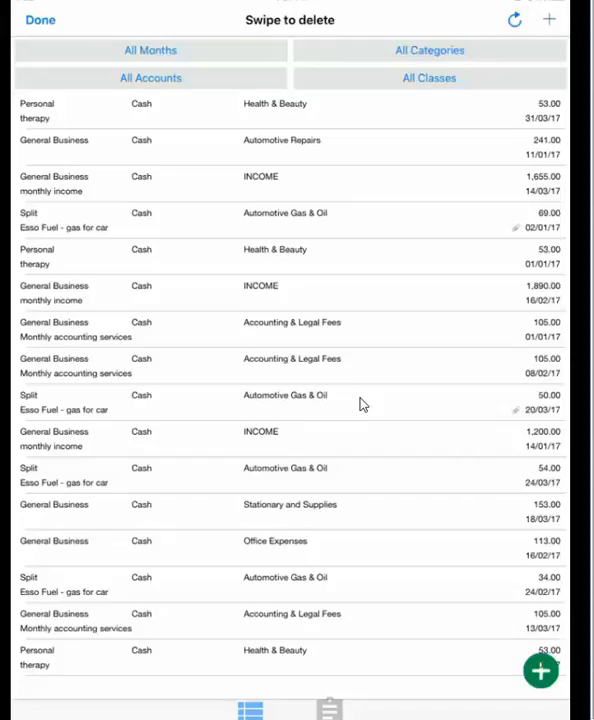
pyautogui.moveTo(517, 417)
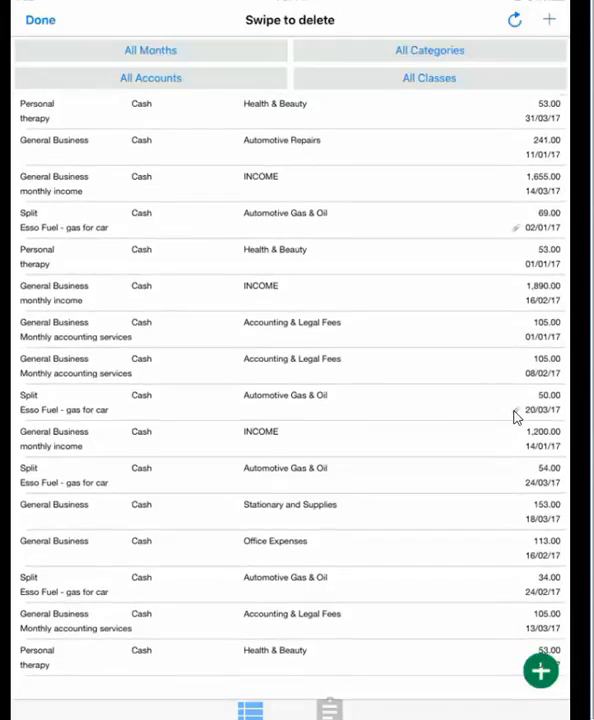
pyautogui.moveTo(400, 405)
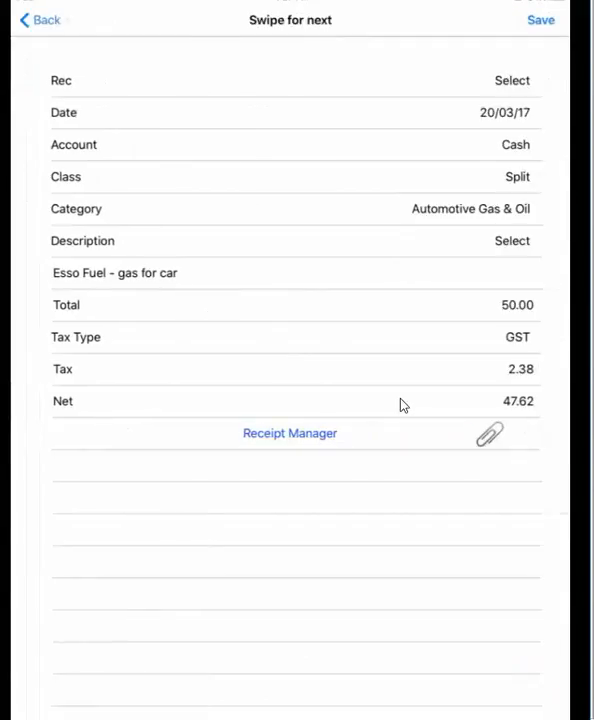
pyautogui.moveTo(464, 442)
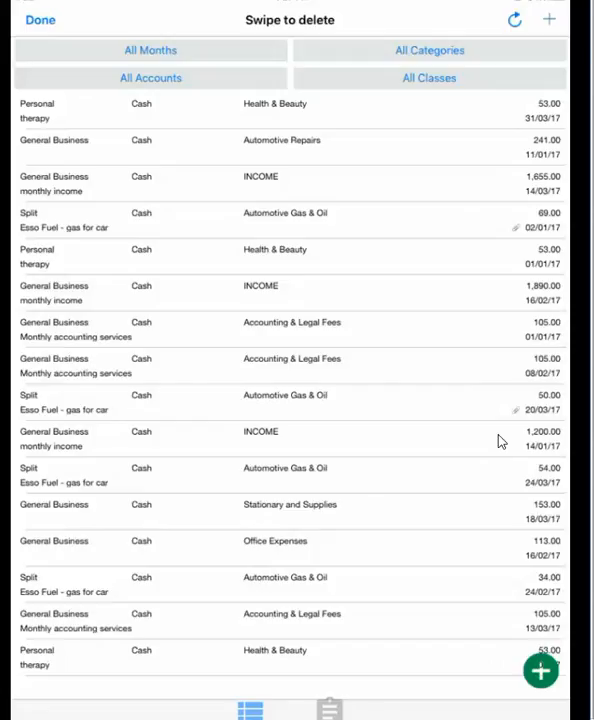
pyautogui.moveTo(489, 421)
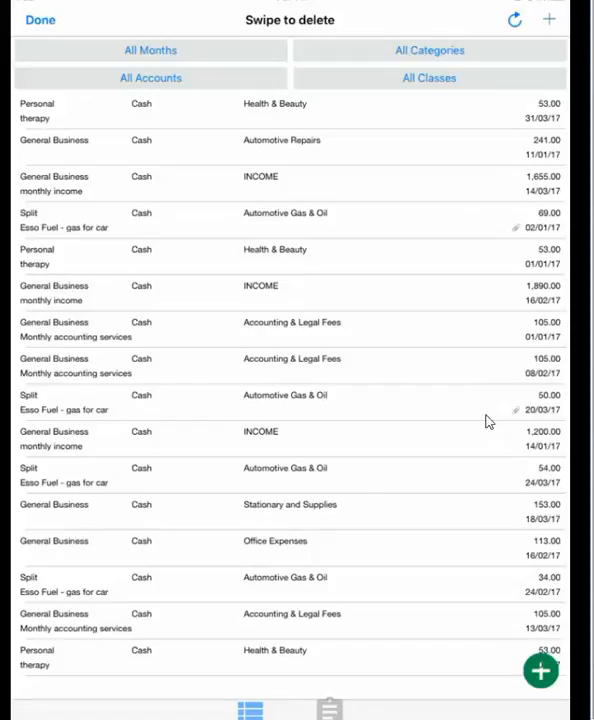
pyautogui.moveTo(483, 416)
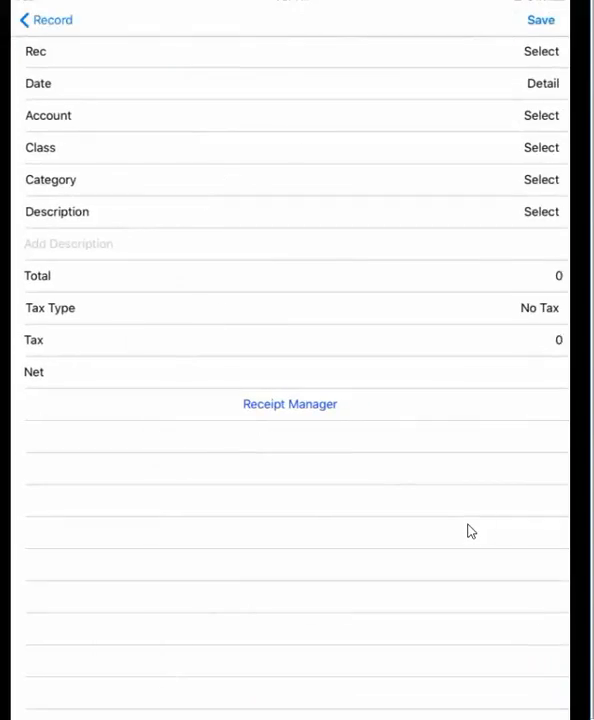
# Step: Fill the new record: 16/02/17, Mastercard, General Business, Advertising & Promotion
pyautogui.click(290, 83)
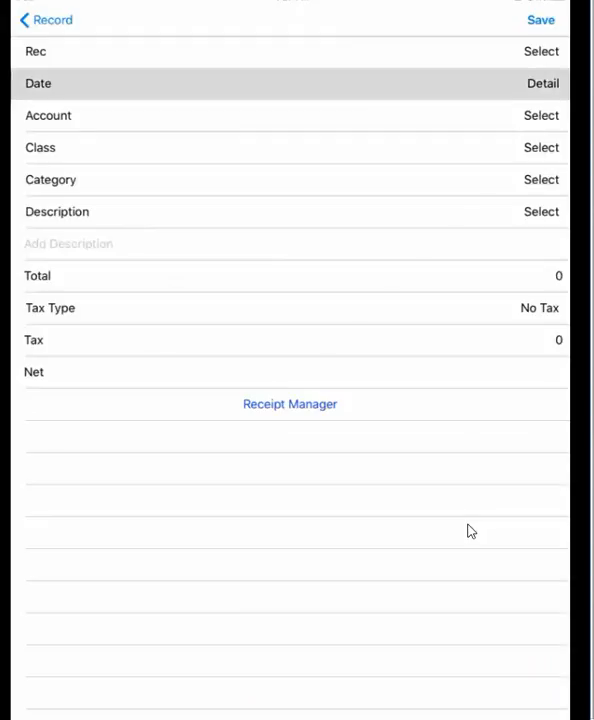
pyautogui.click(290, 83)
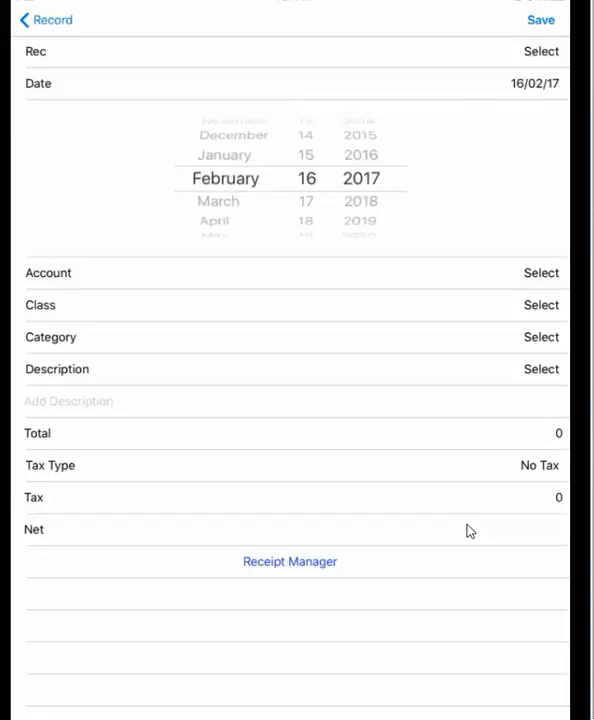
pyautogui.click(541, 273)
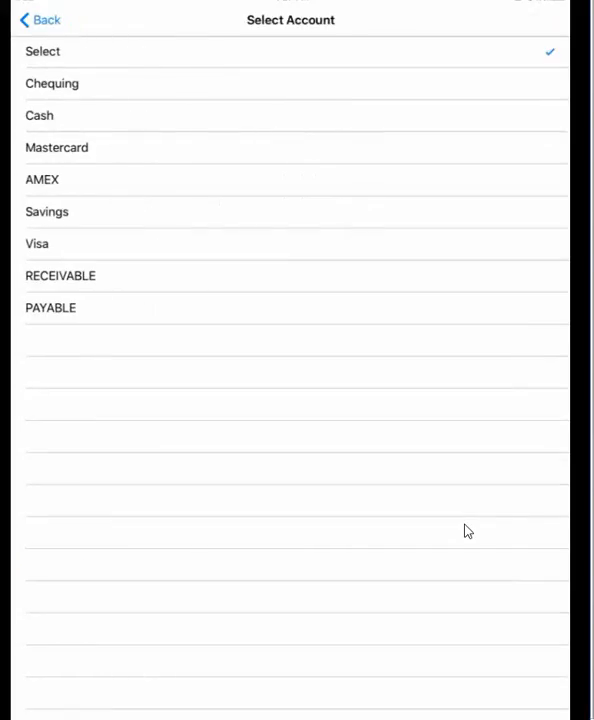
pyautogui.click(56, 147)
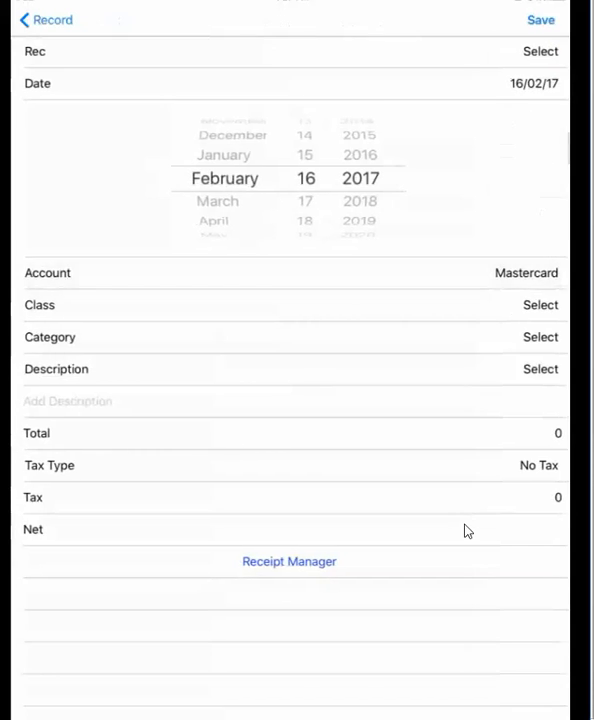
pyautogui.click(540, 305)
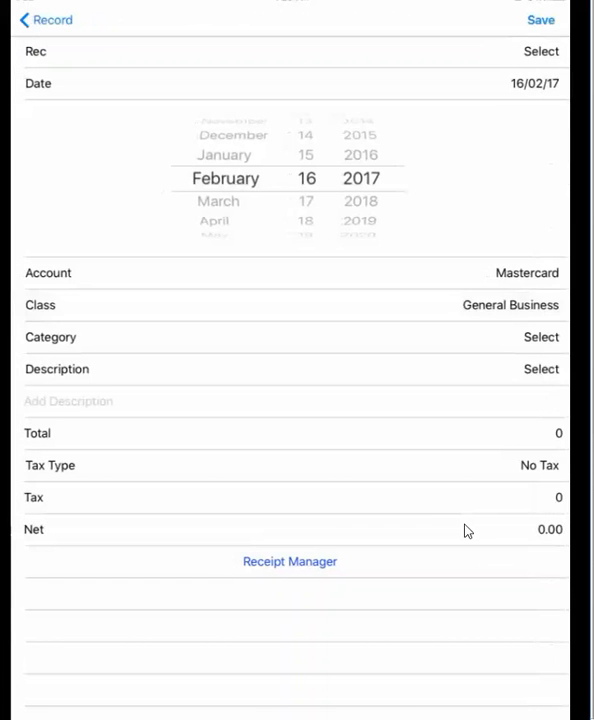
pyautogui.click(541, 337)
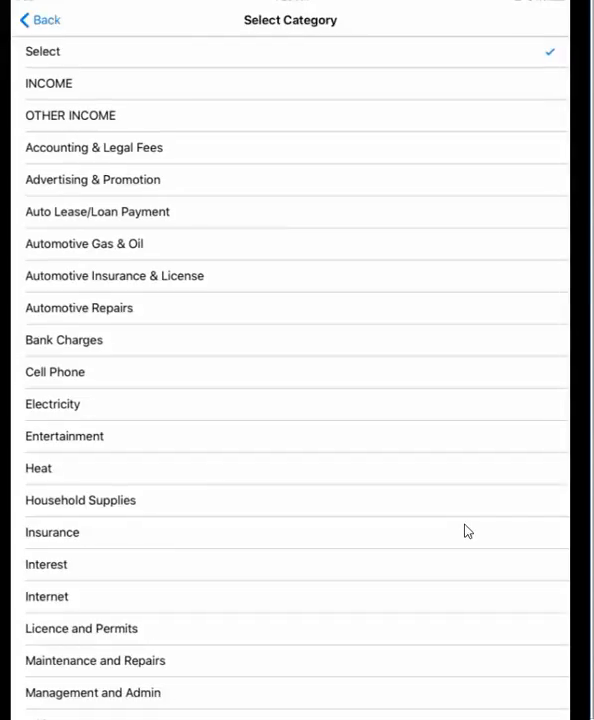
pyautogui.click(92, 179)
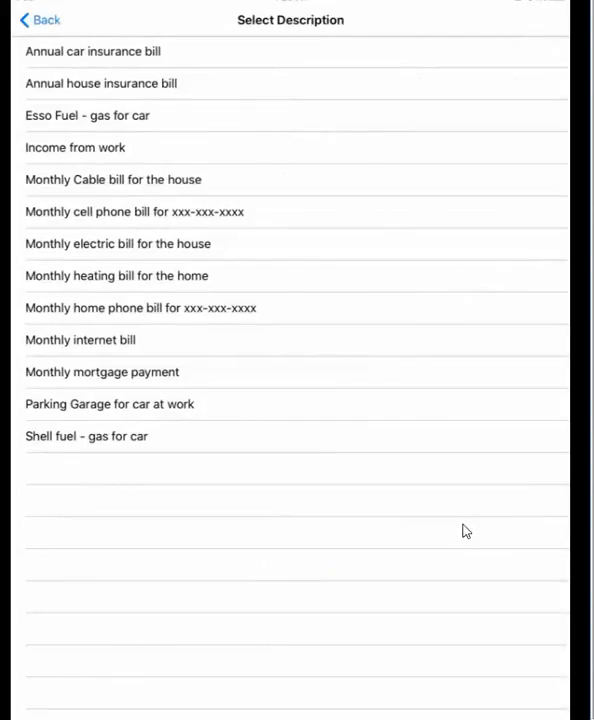
pyautogui.click(40, 19)
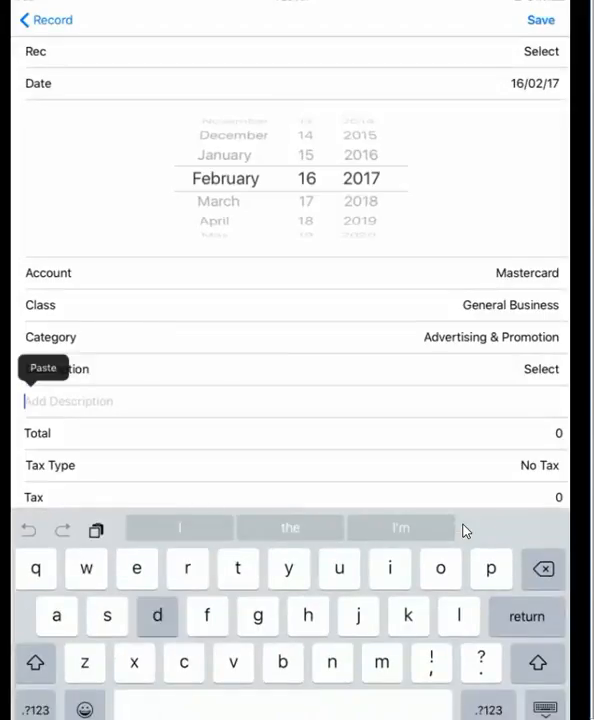
# Step: Describe the record as 'desddd' and set its Tax Type to GST
pyautogui.write('desddd')
pyautogui.click(291, 433)
pyautogui.write('120')
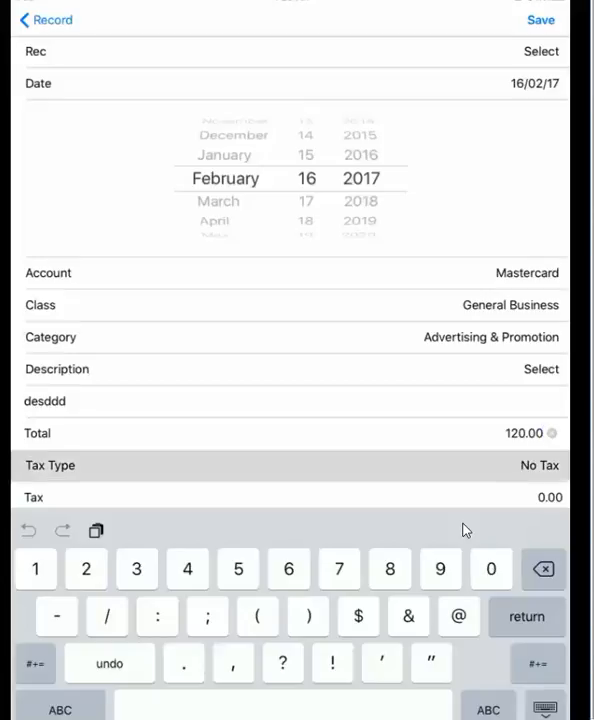
pyautogui.click(290, 465)
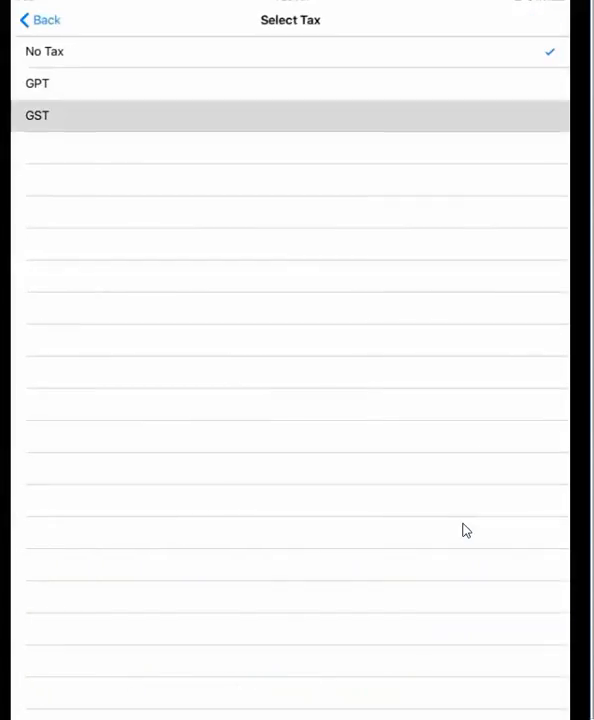
pyautogui.click(37, 115)
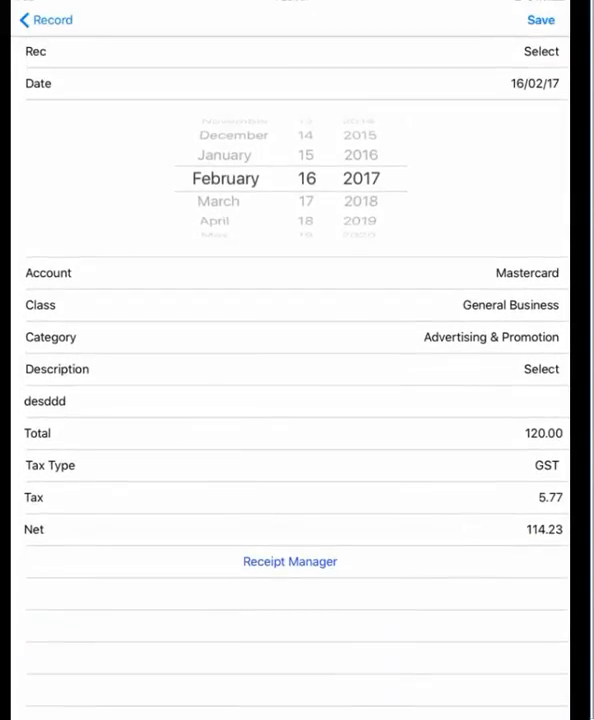
# Step: Save the 120.00 Advertising & Promotion record and return to the ledger list
pyautogui.click(540, 20)
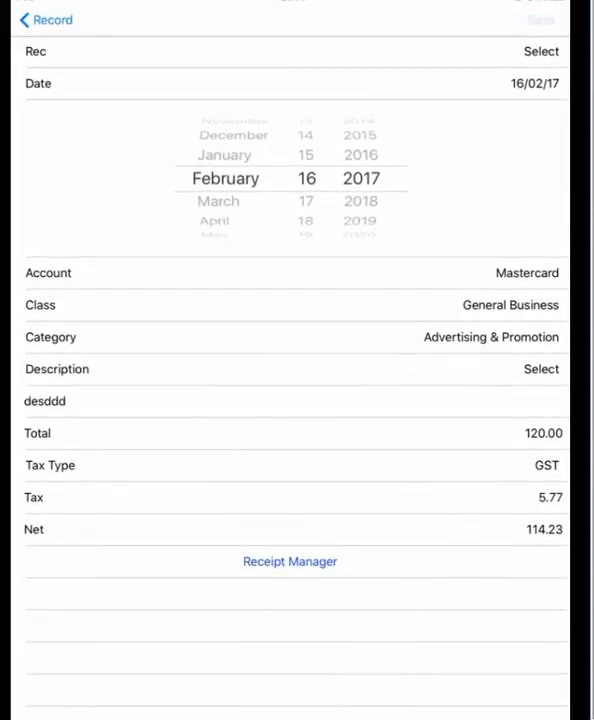
pyautogui.click(540, 19)
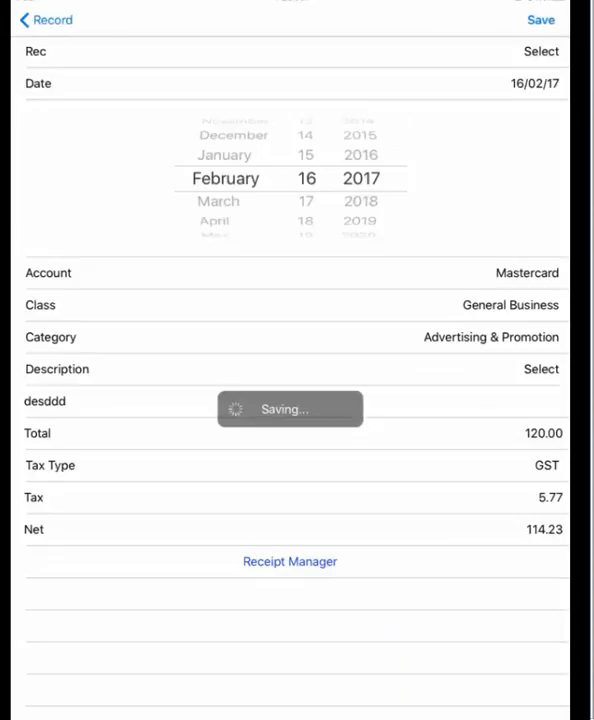
pyautogui.click(540, 19)
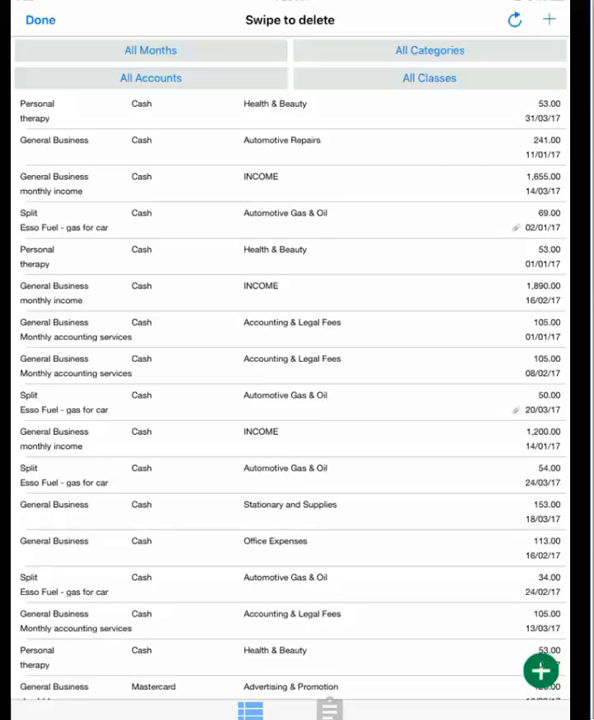
# Step: Open a monthly income record, swipe through neighbouring records, then return to the list
pyautogui.click(513, 19)
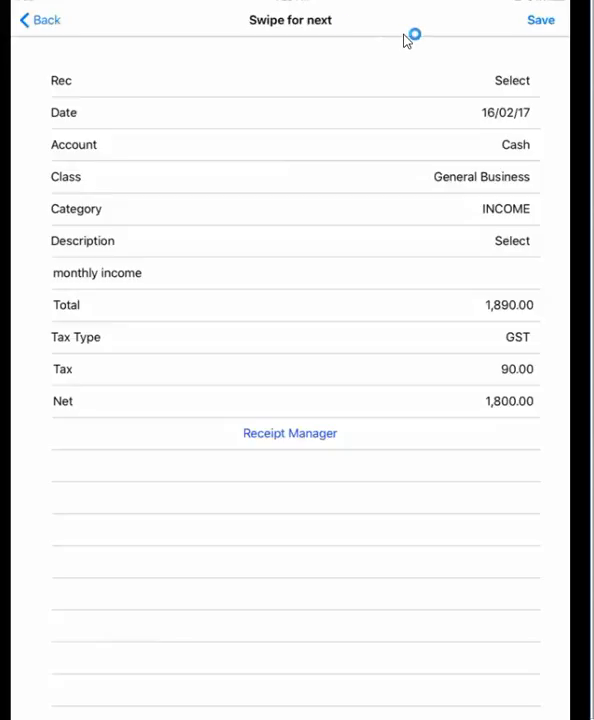
pyautogui.hscroll(-3)
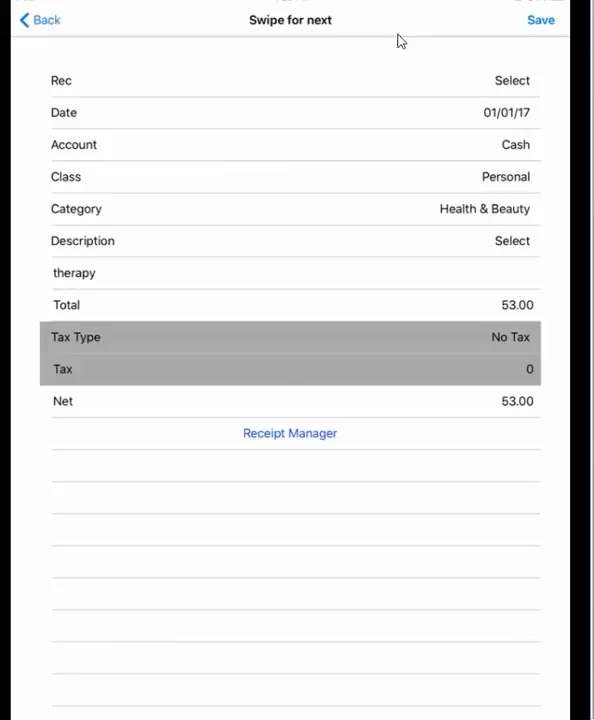
pyautogui.hscroll(-3)
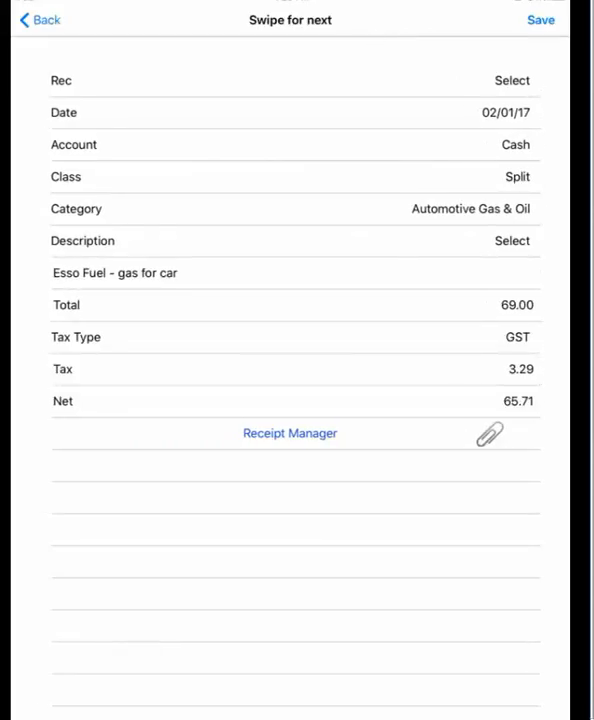
pyautogui.click(38, 20)
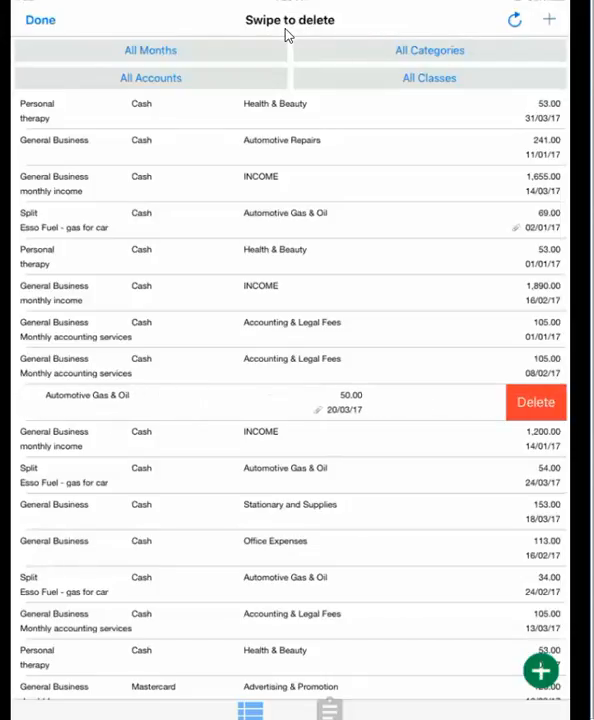
# Step: Delete the 20/03/17 Esso Fuel record and go back to the list view
pyautogui.click(535, 402)
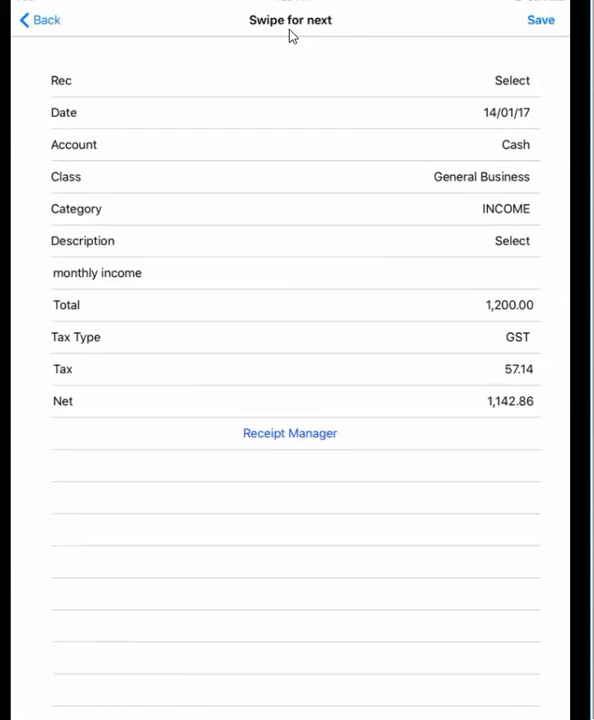
pyautogui.click(38, 20)
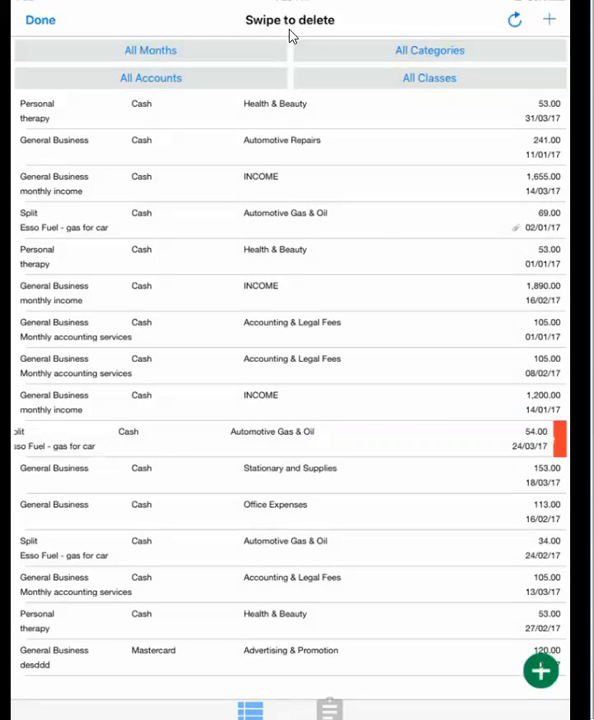